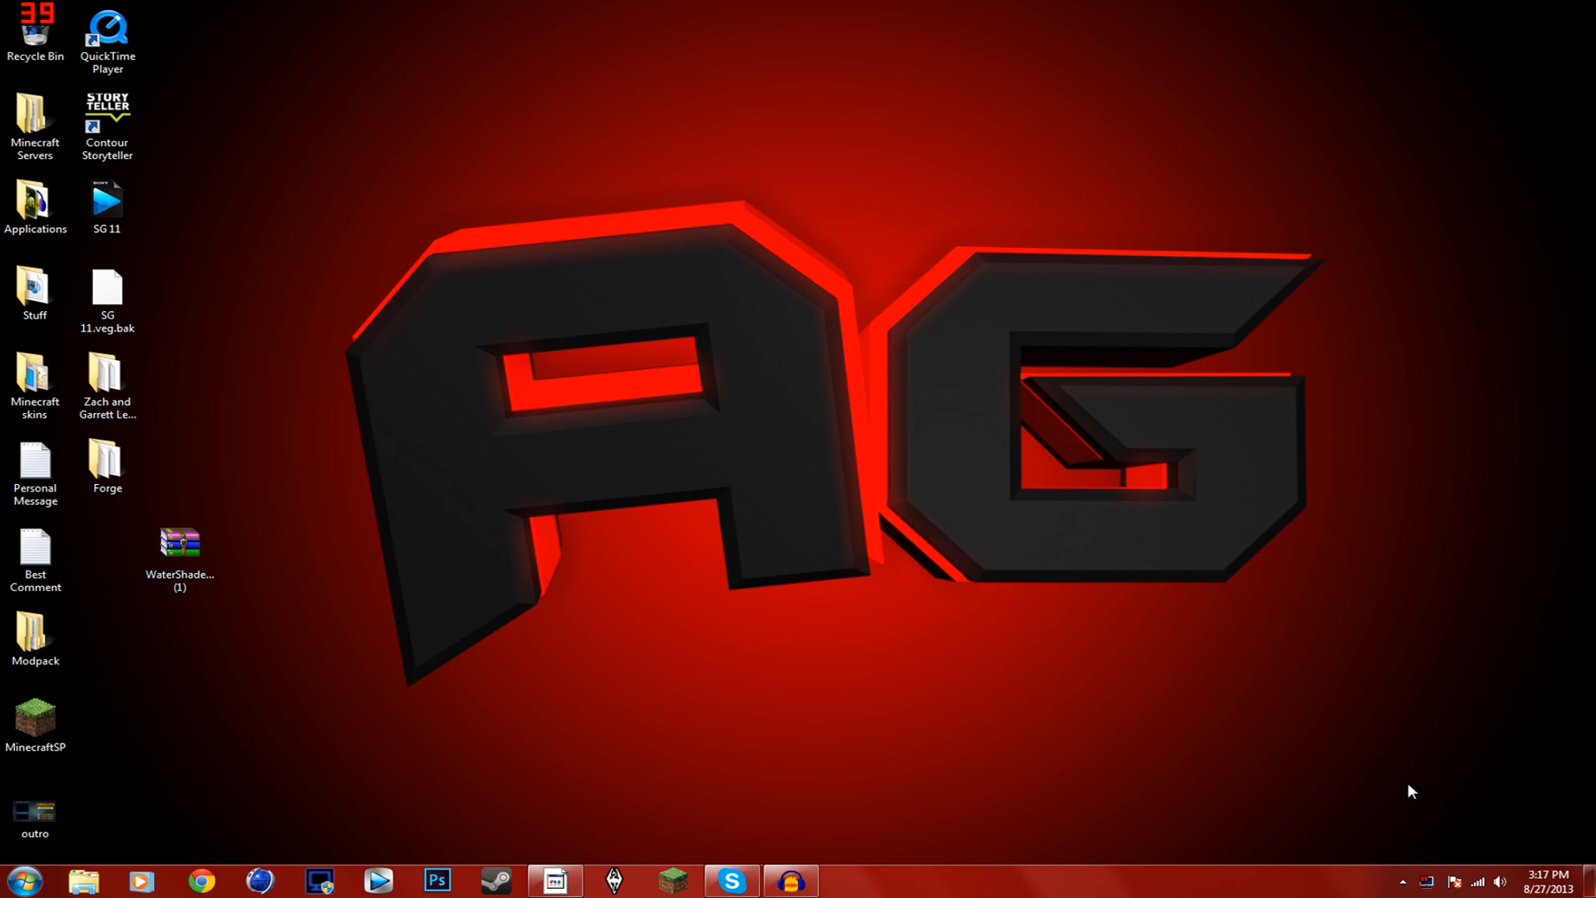
mouse_move(270, 589)
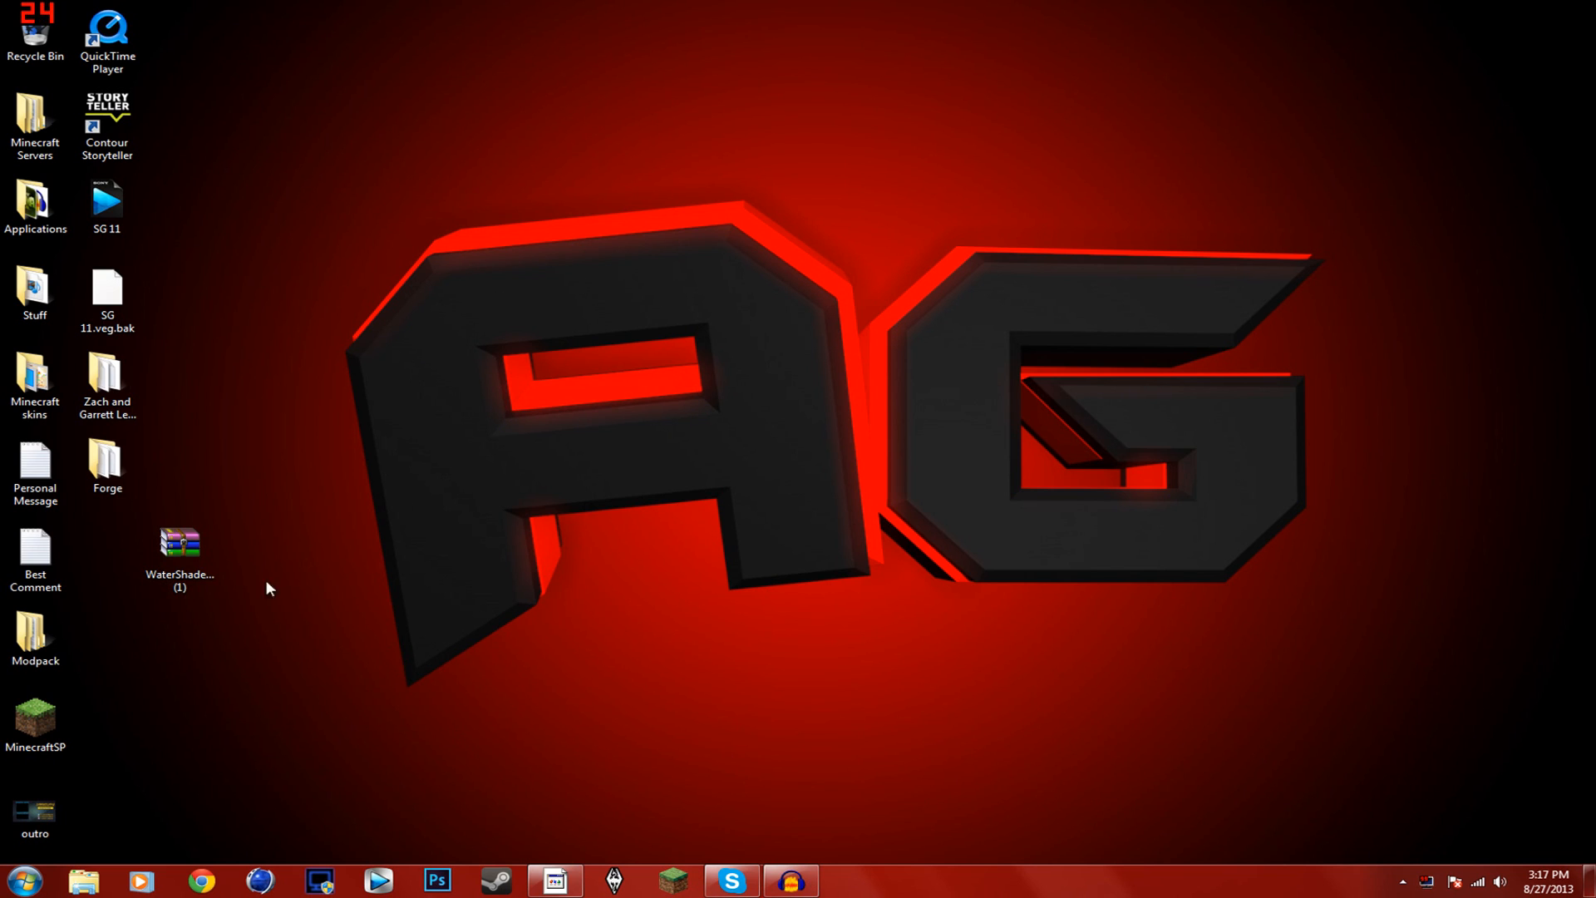
Move the WaterShaders zip to the desktop centre and reach the AppData Roaming folder via %appdata%
drag(180, 540, 758, 299)
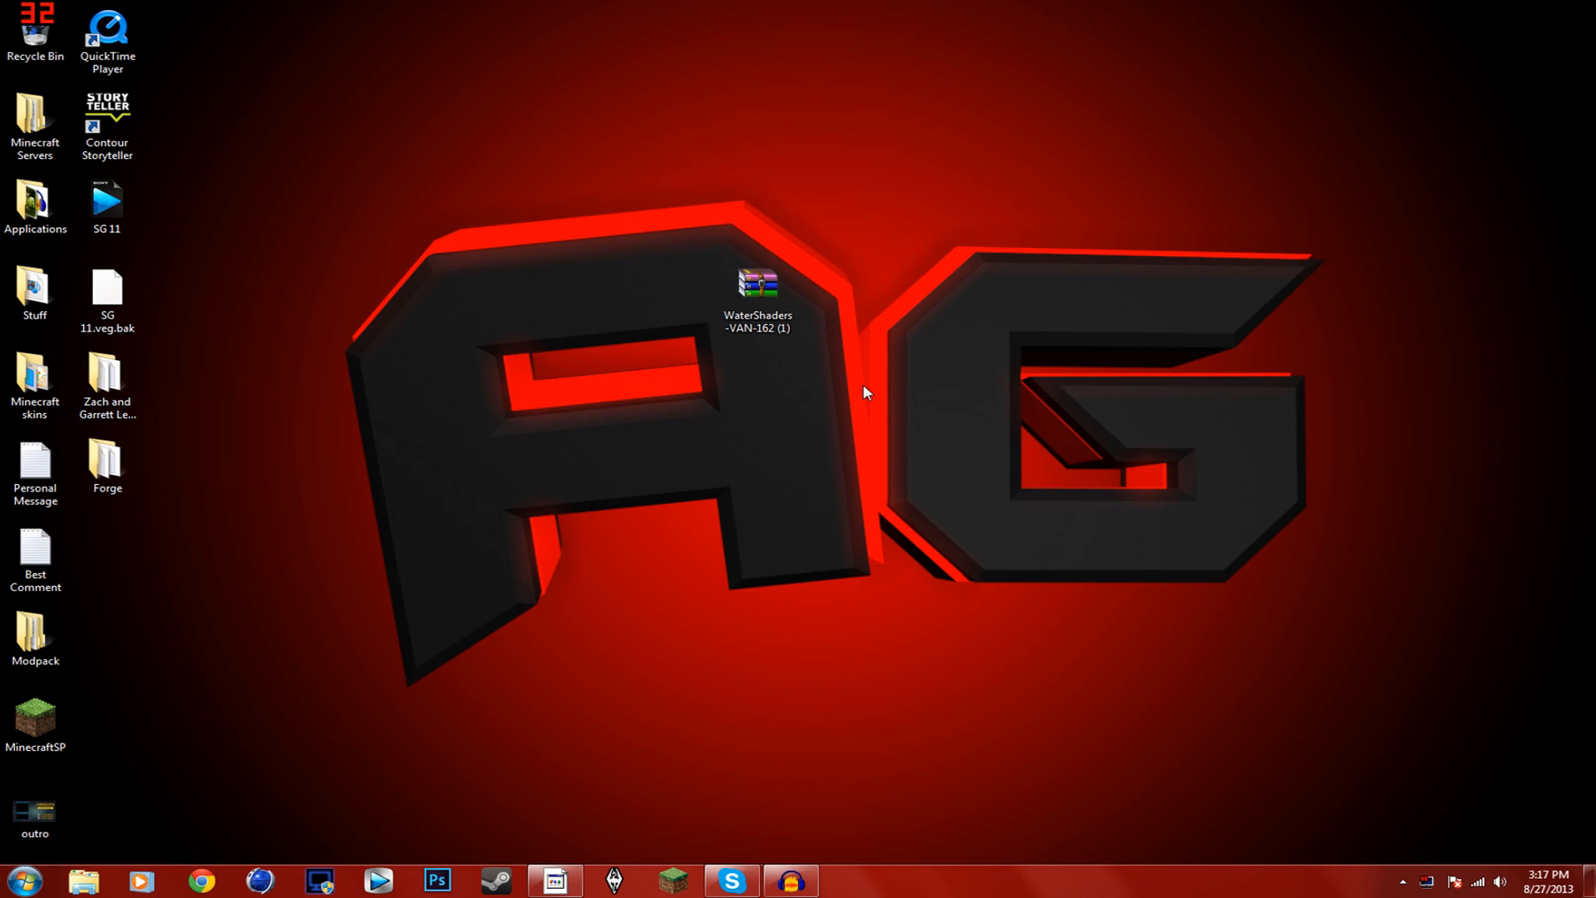
click(25, 880)
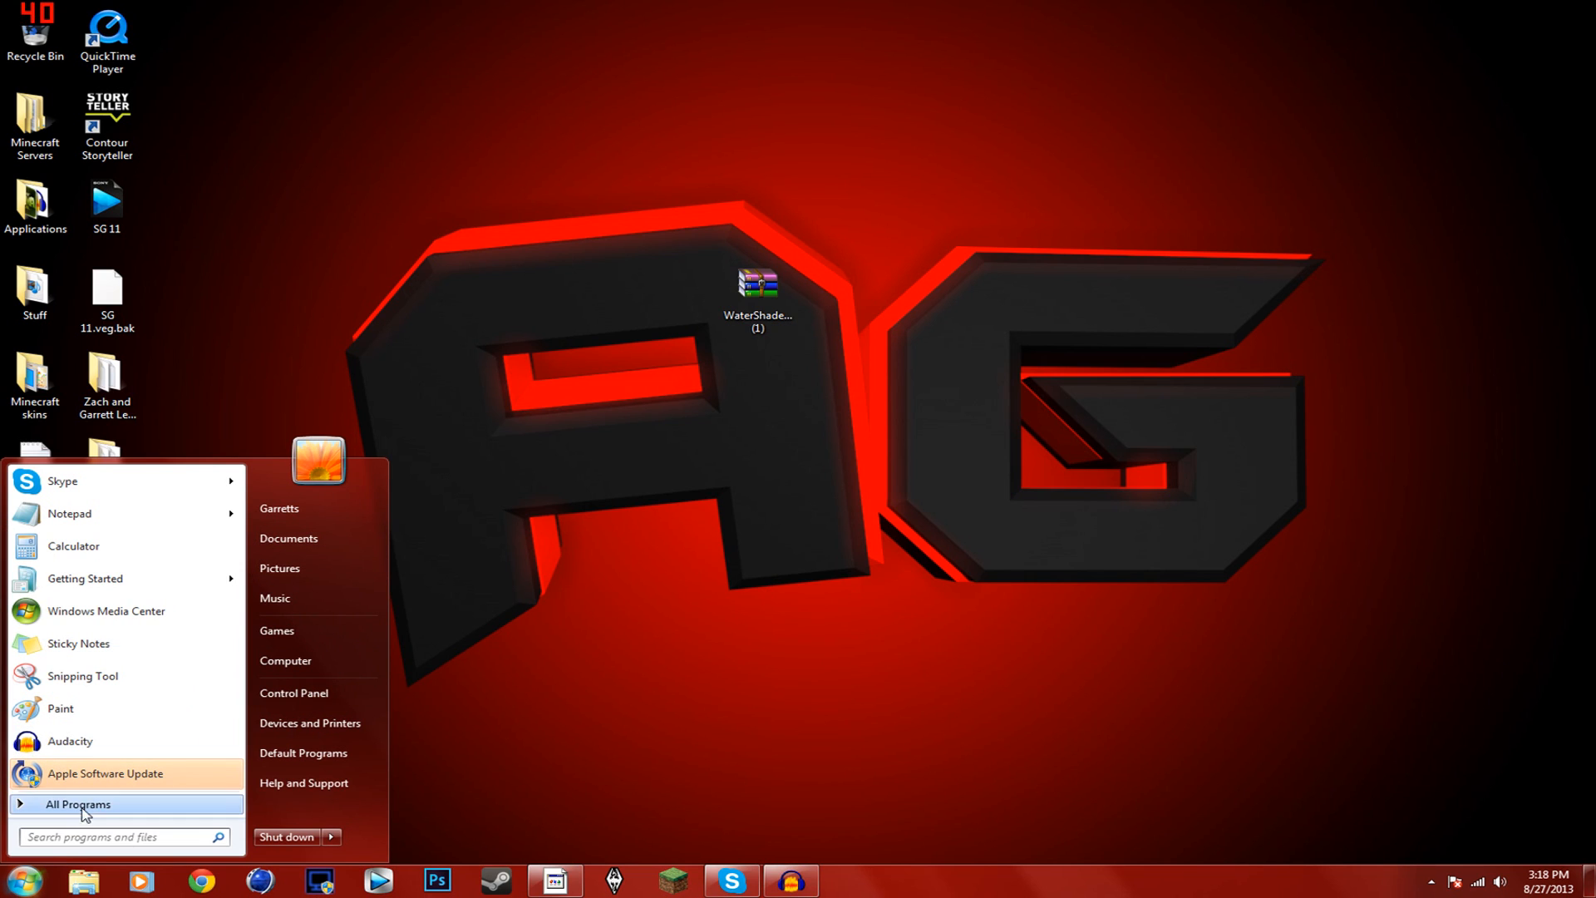
text(%appdata%)
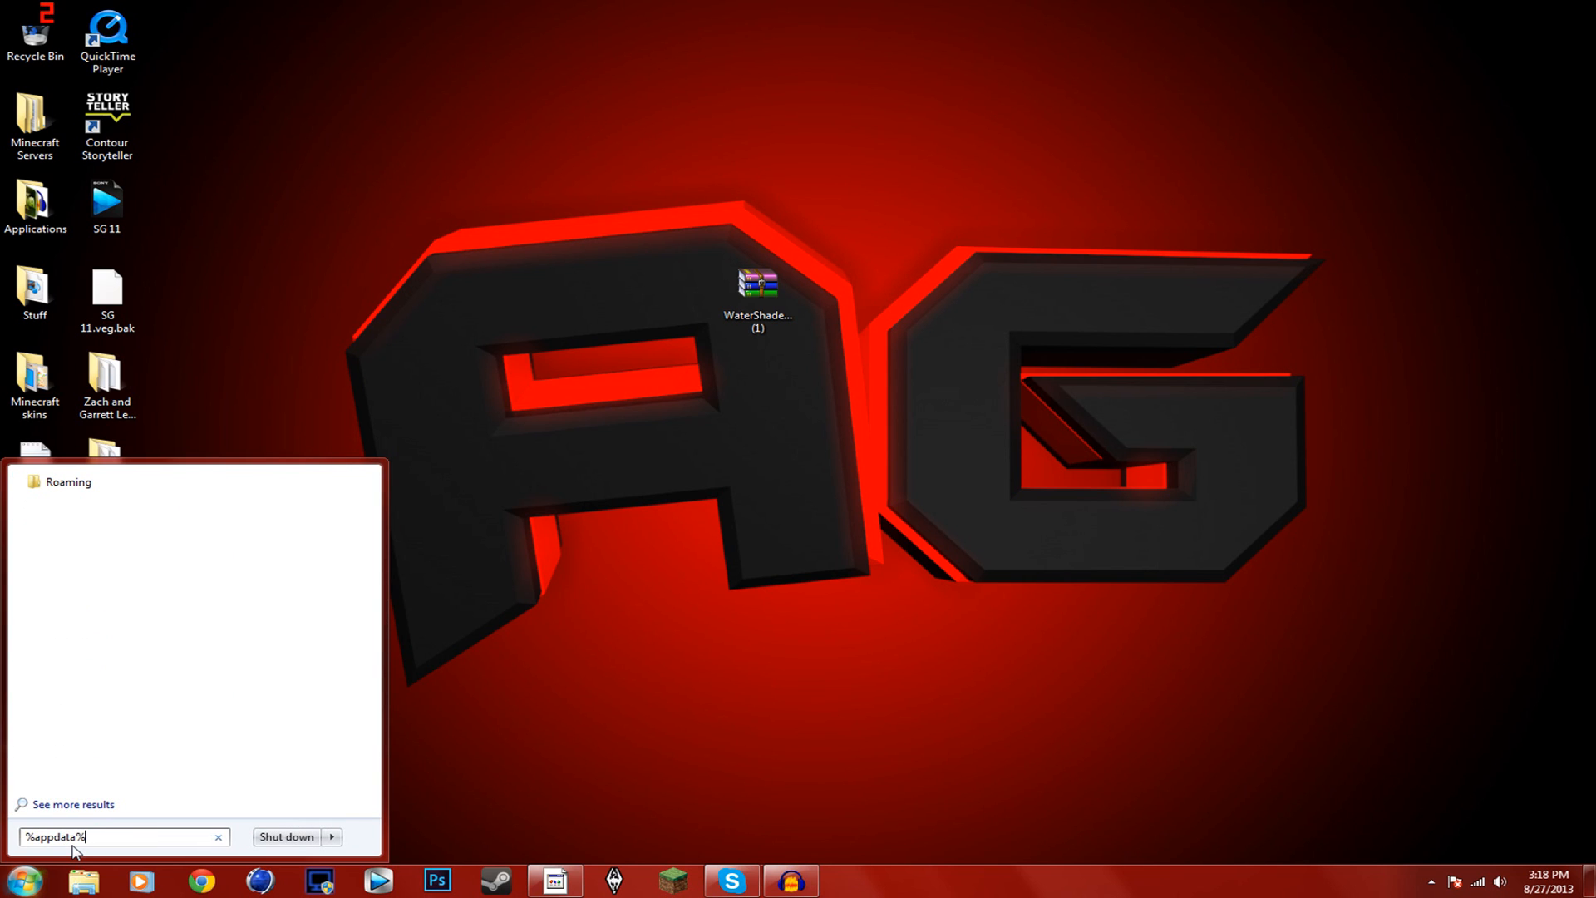
key(enter)
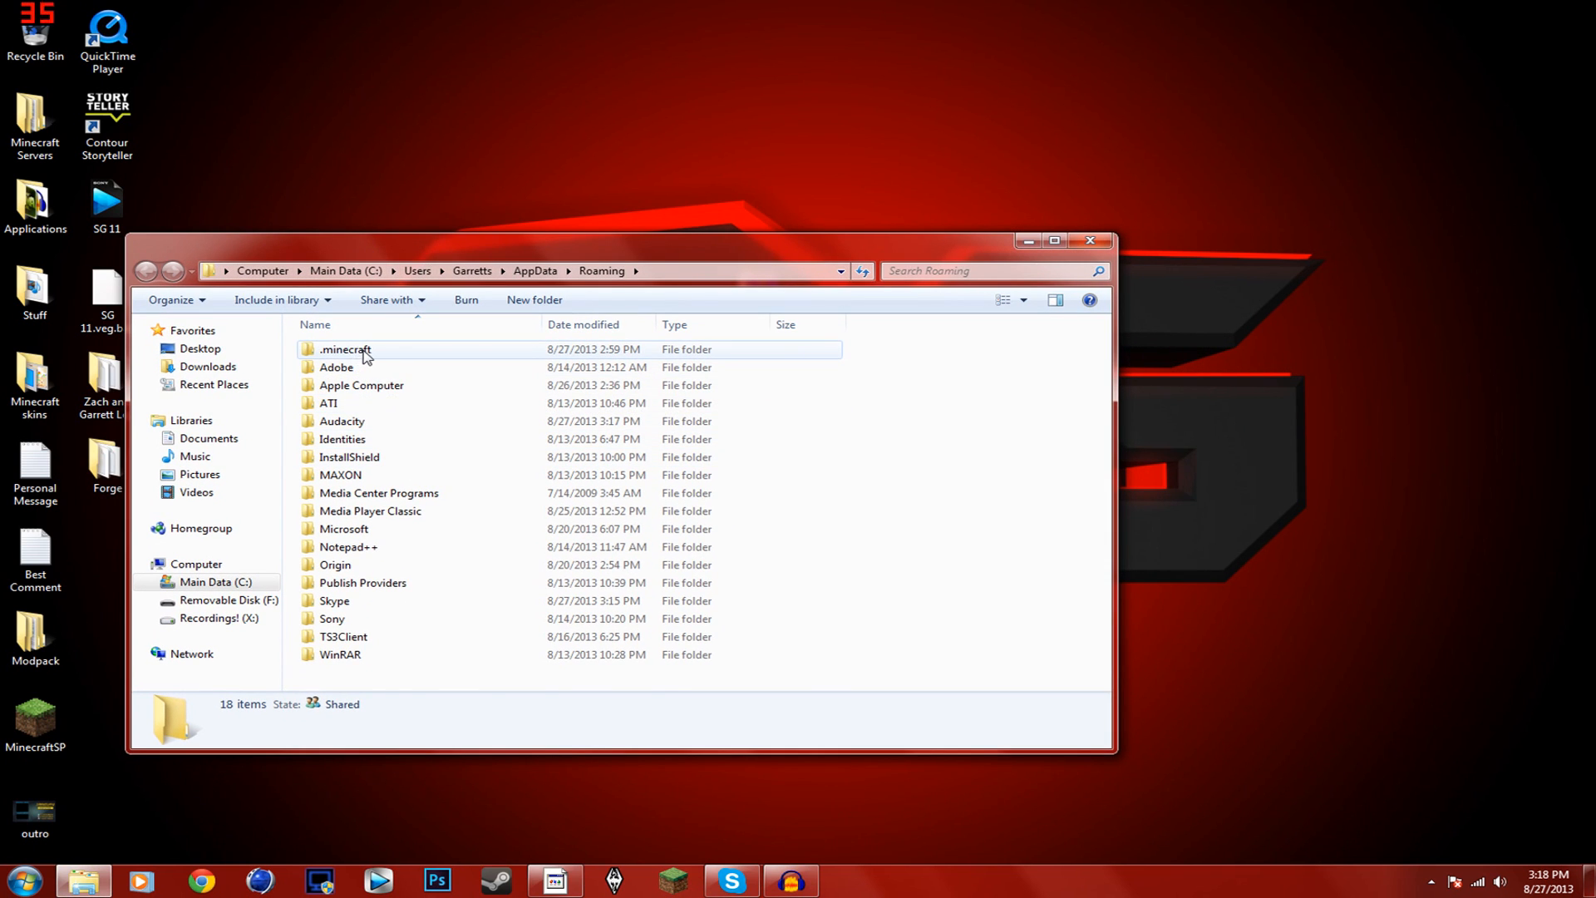
In .minecraft > versions, duplicate the 1.6.2 folder and rename the copy 'water'
double_click(346, 349)
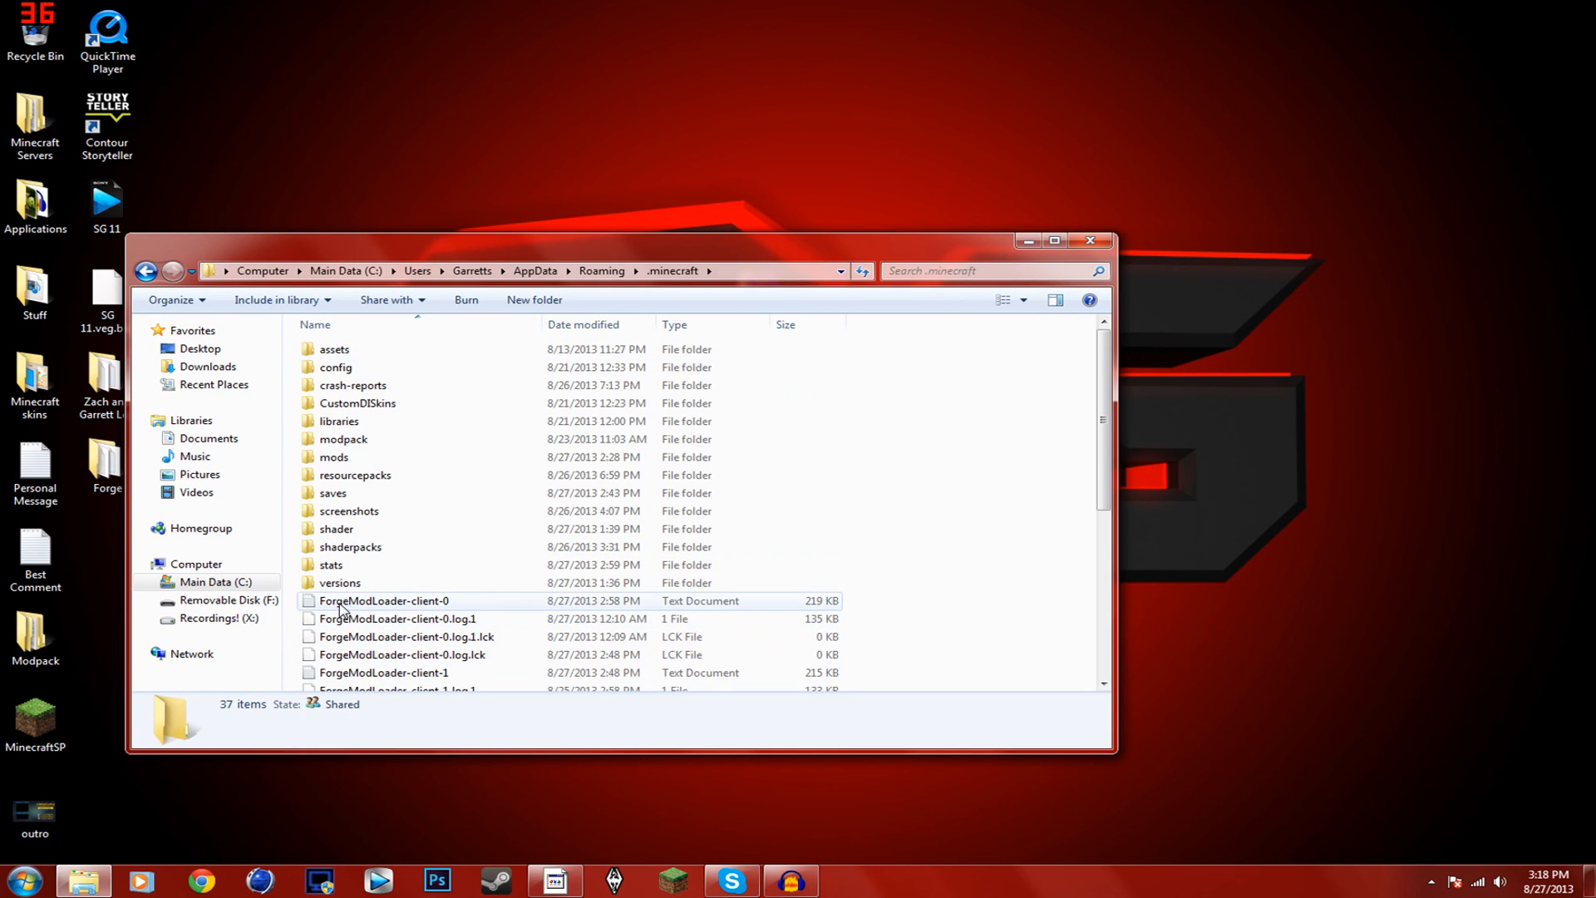
double_click(338, 582)
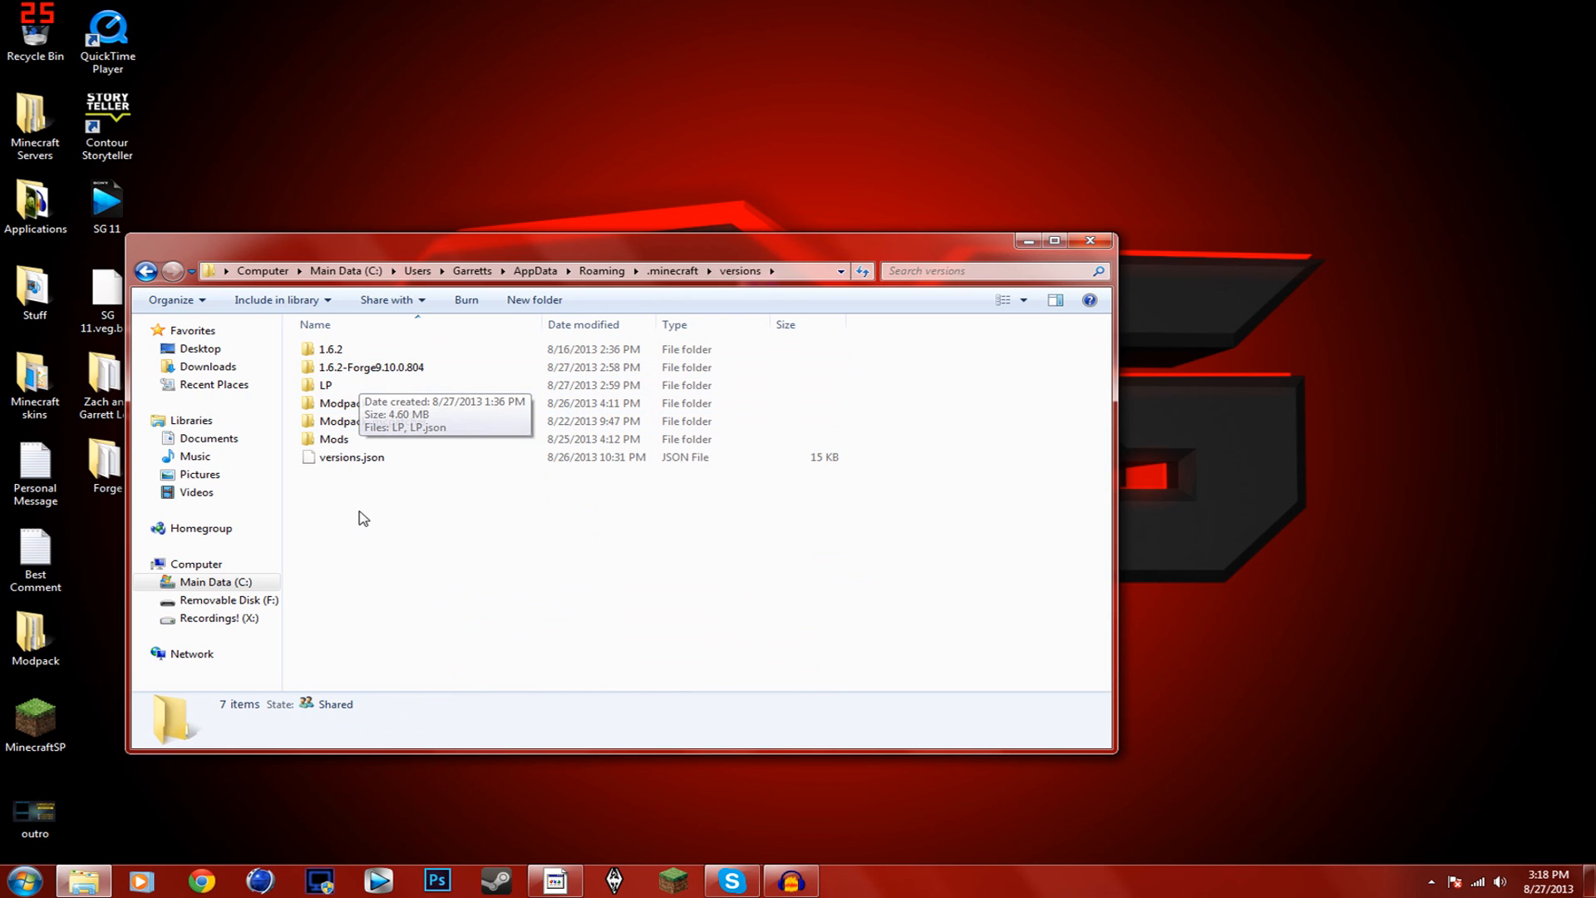
right_click(329, 350)
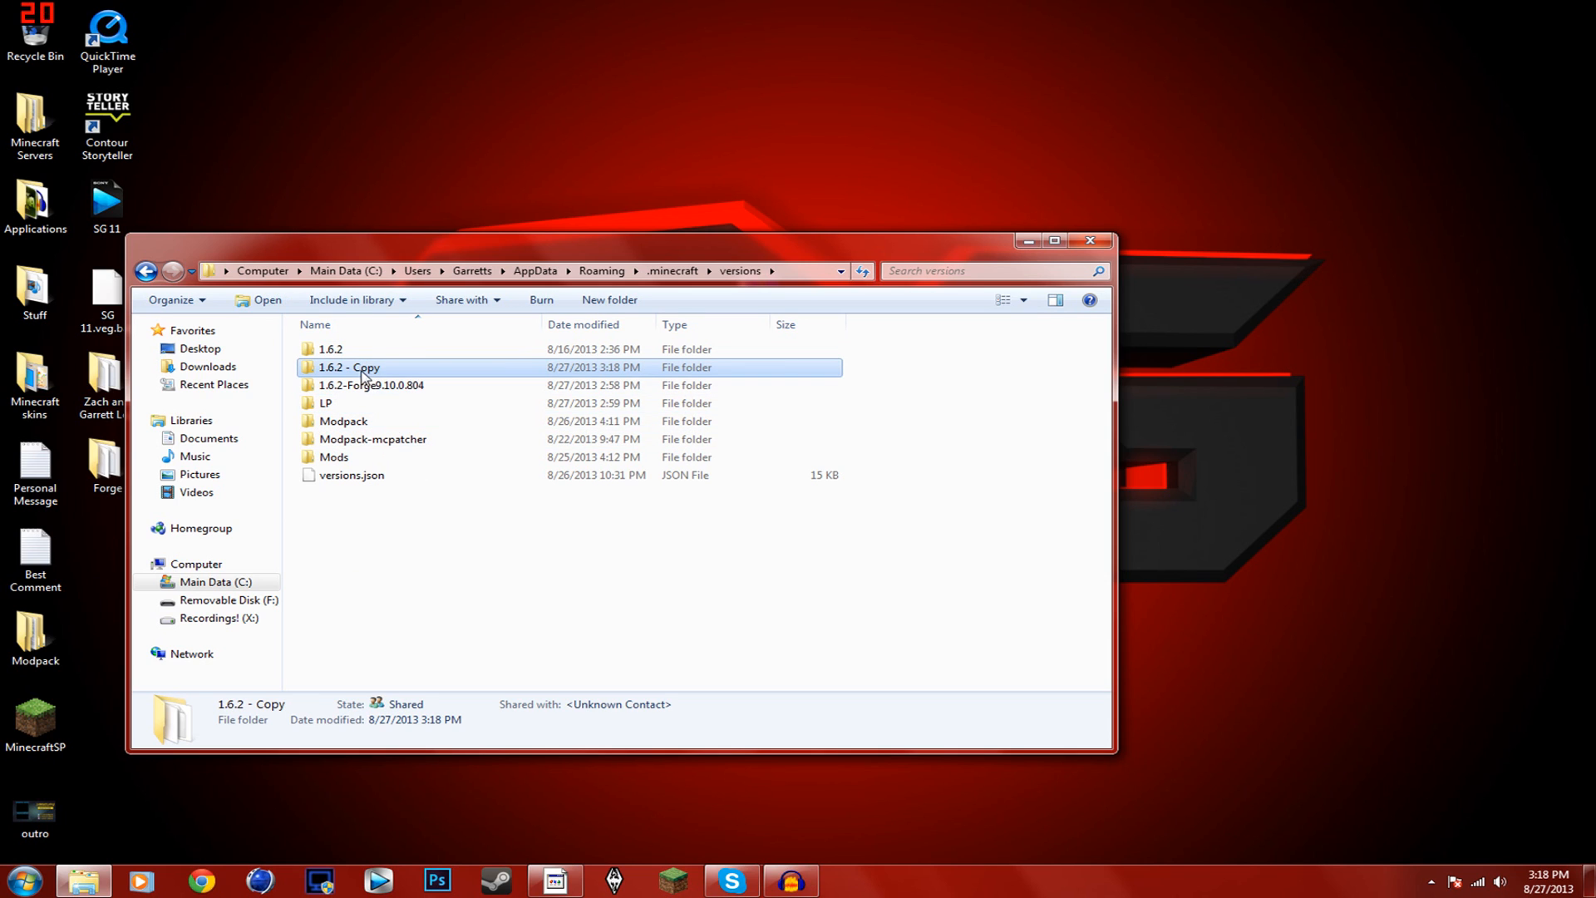
click(349, 367)
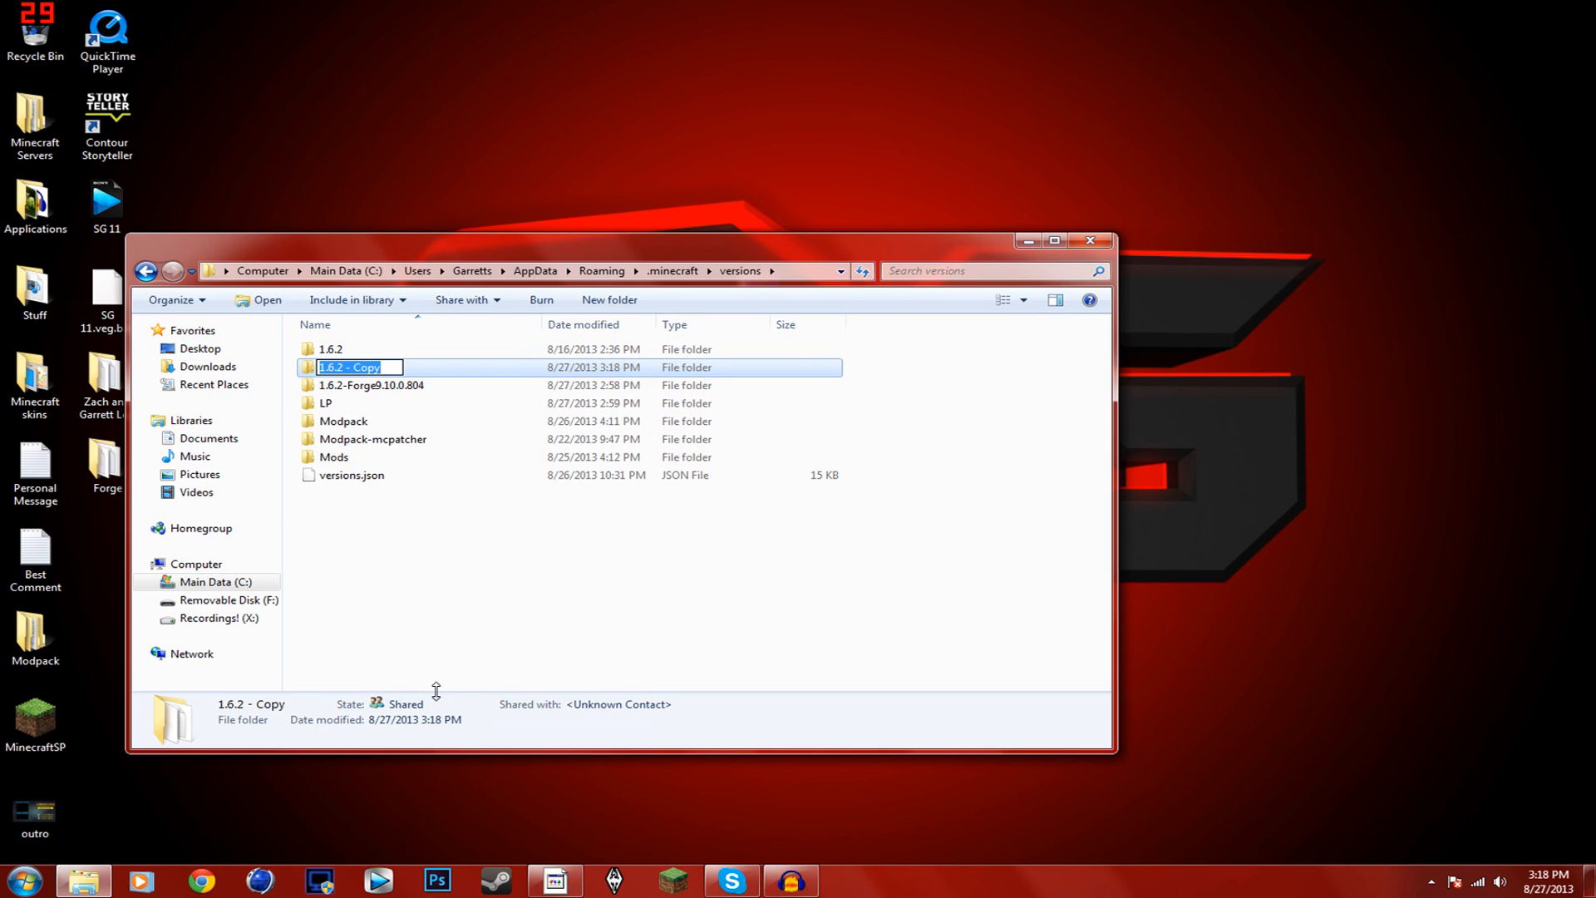
text(w)
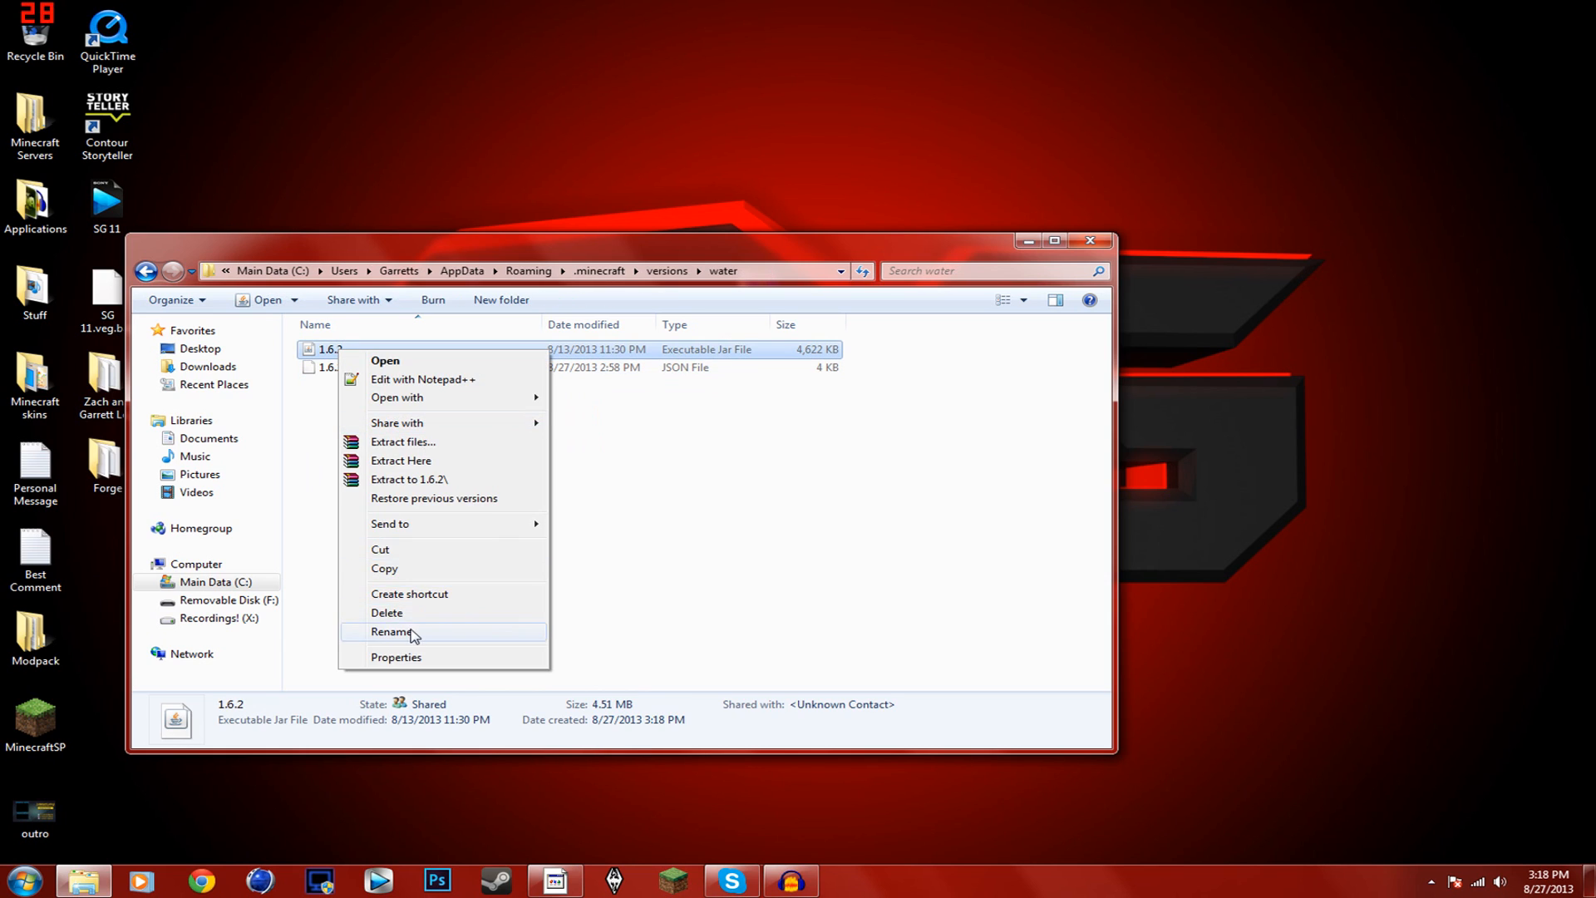
Rename the copied 1.6.2 jar and 1.6.2.json inside it to water.jar and water.json
click(393, 632)
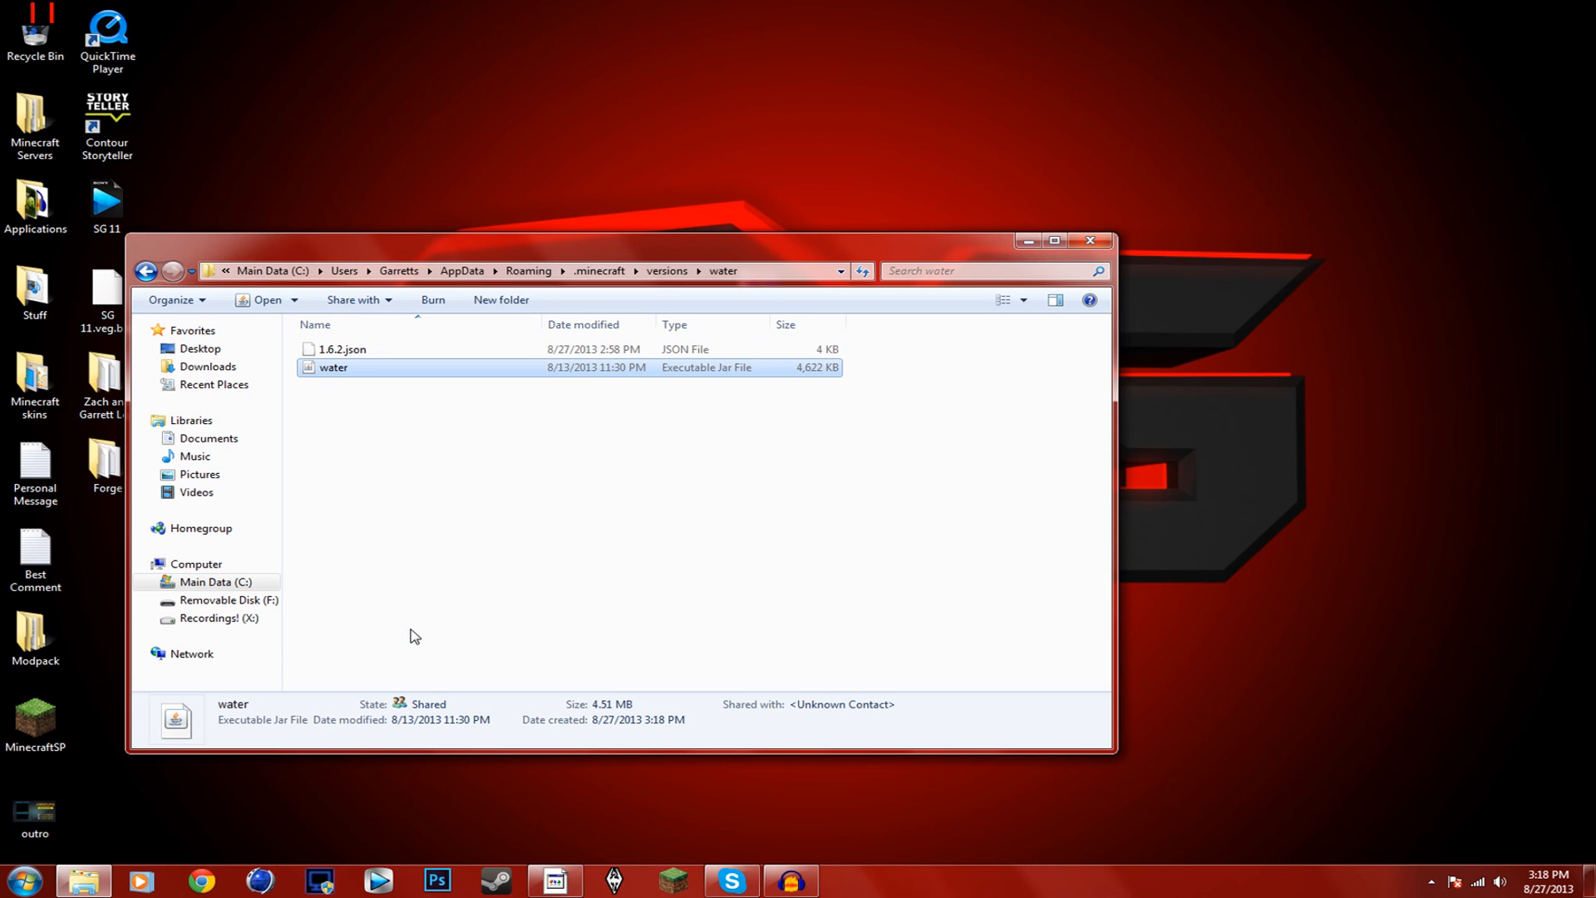
right_click(341, 347)
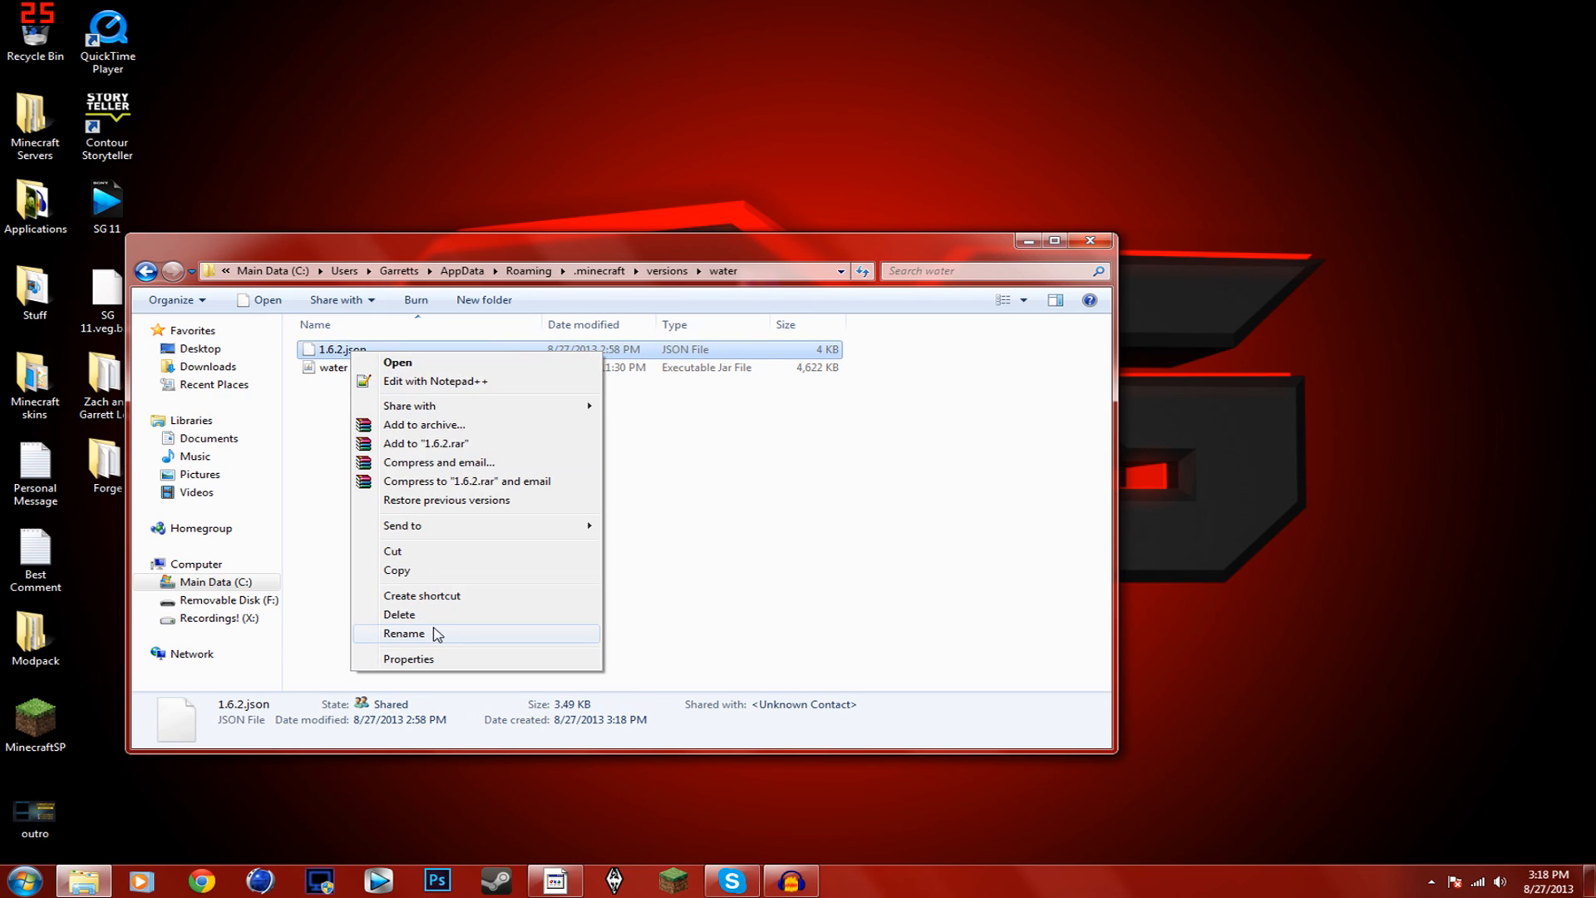
click(404, 634)
text(water)
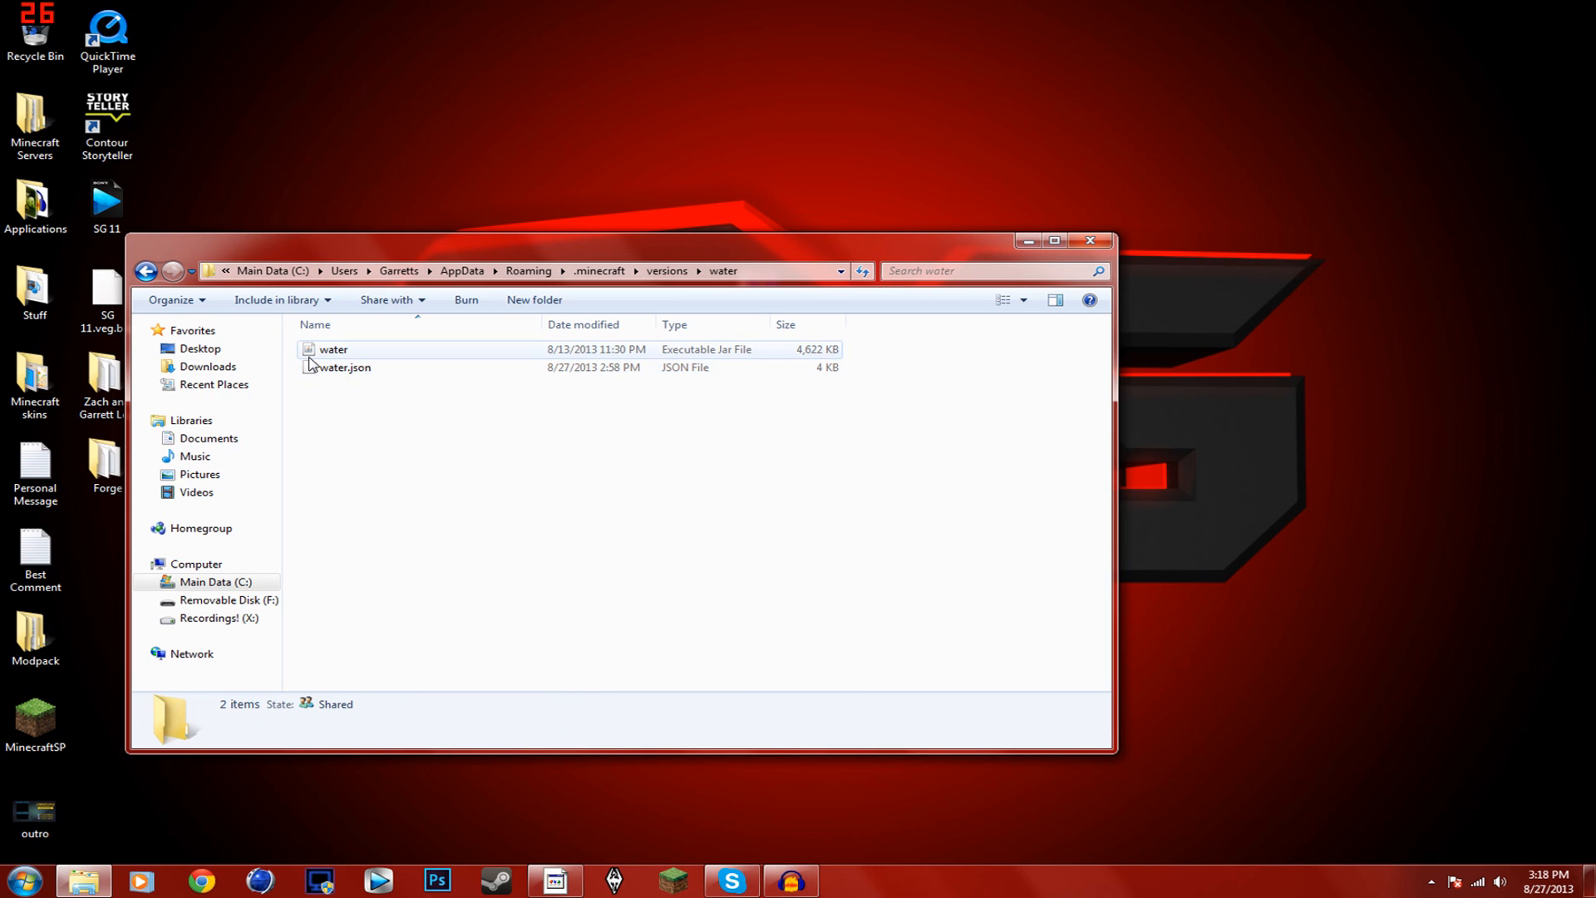
Edit water.json in Notepad++ so its id value reads 'water' instead of 1.6.2
double_click(345, 366)
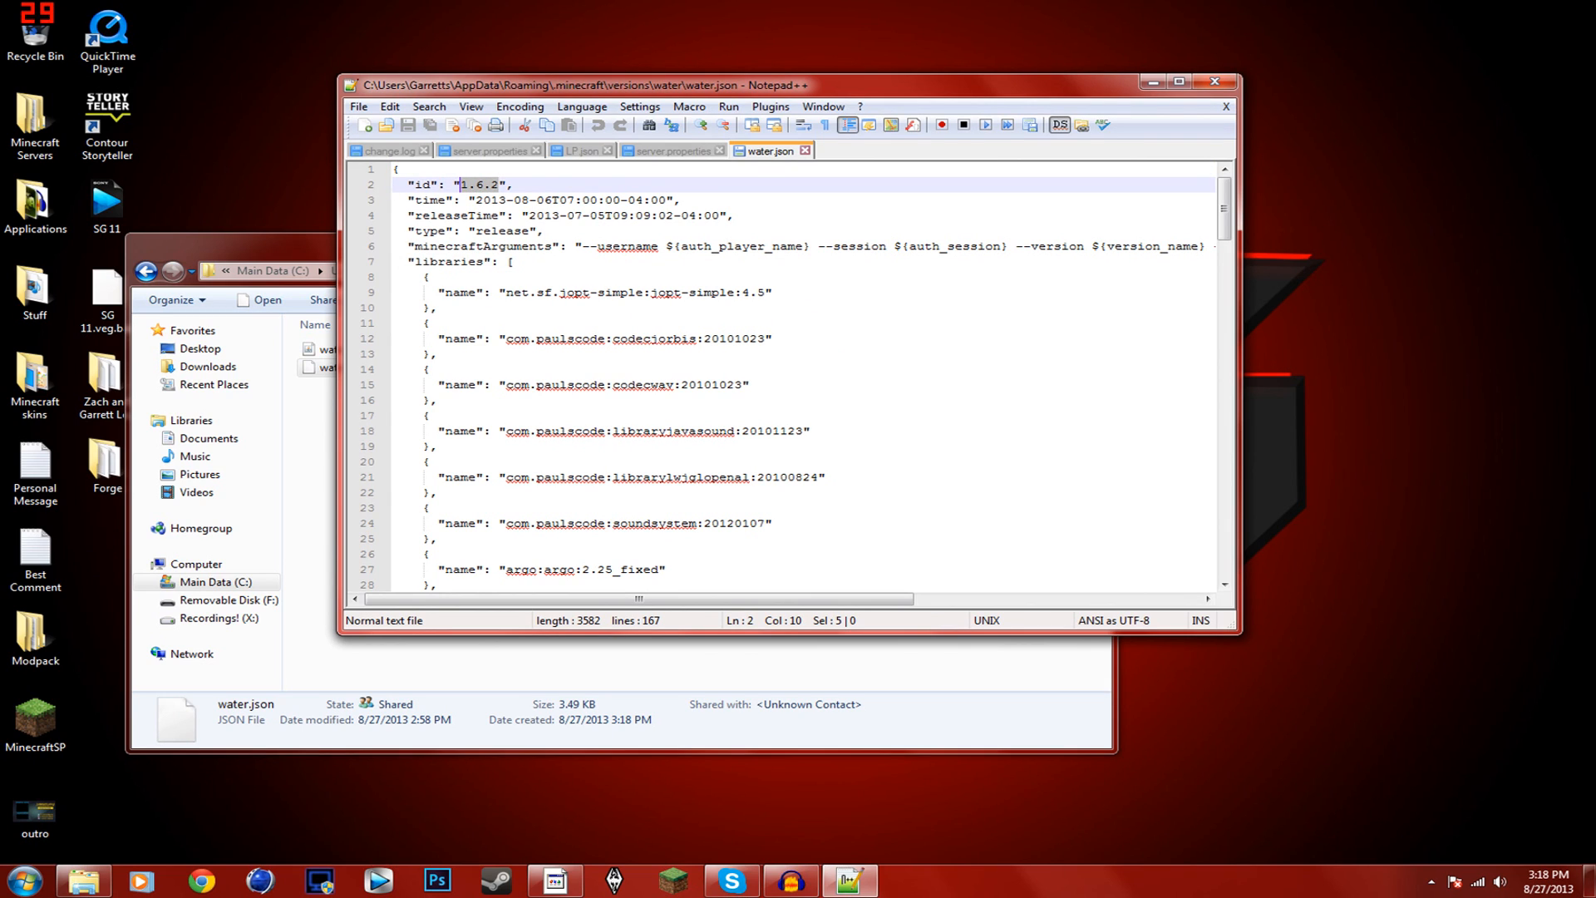
text(wa)
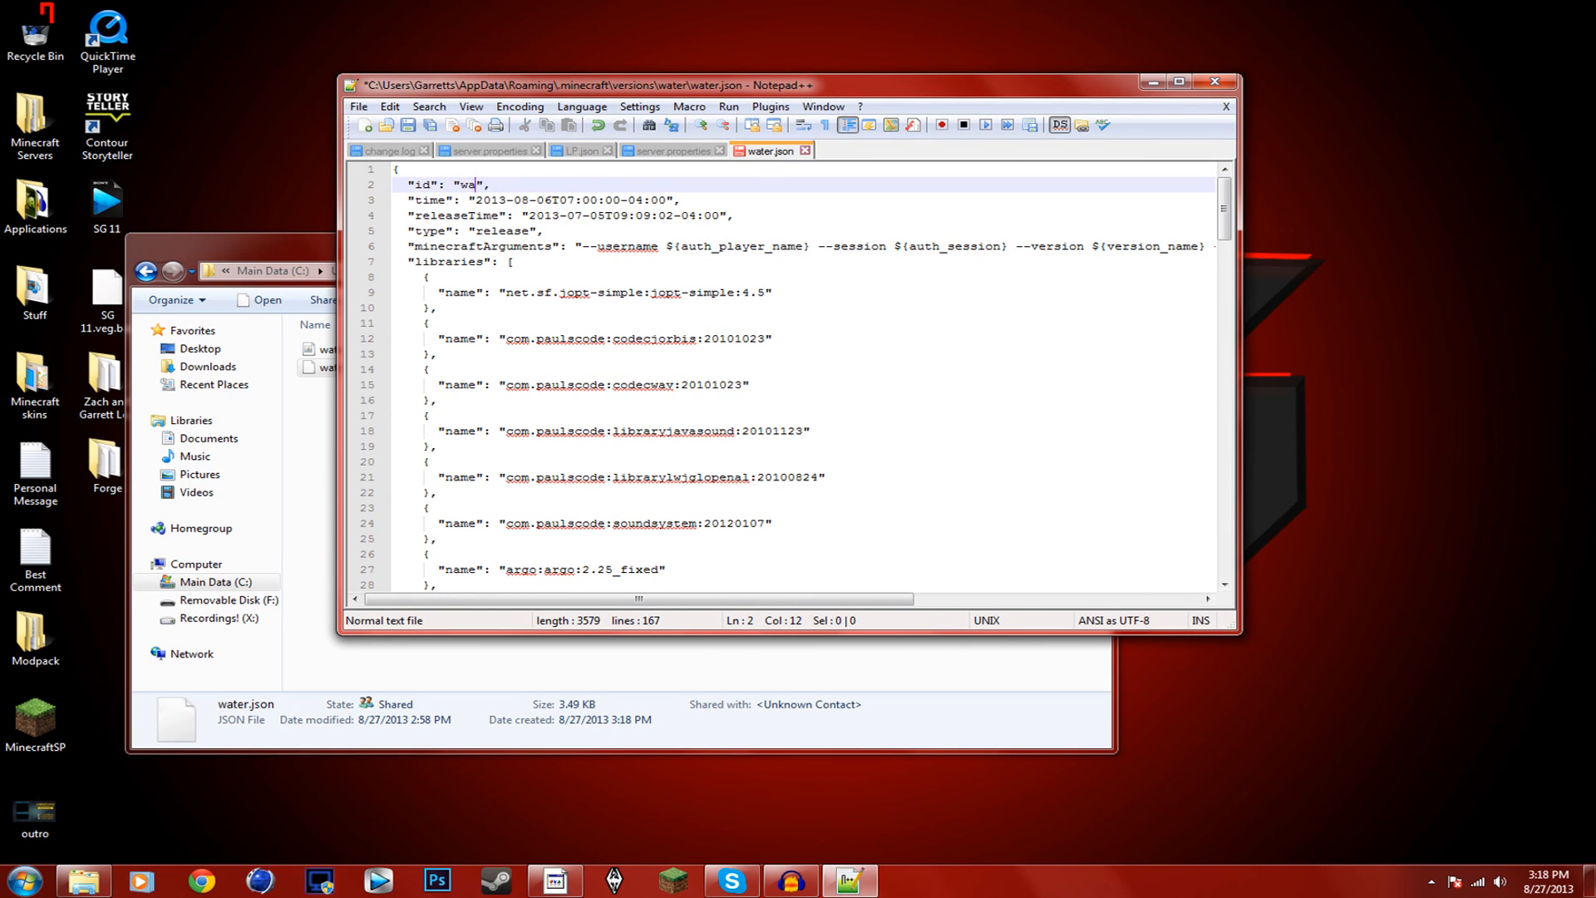
text(ter)
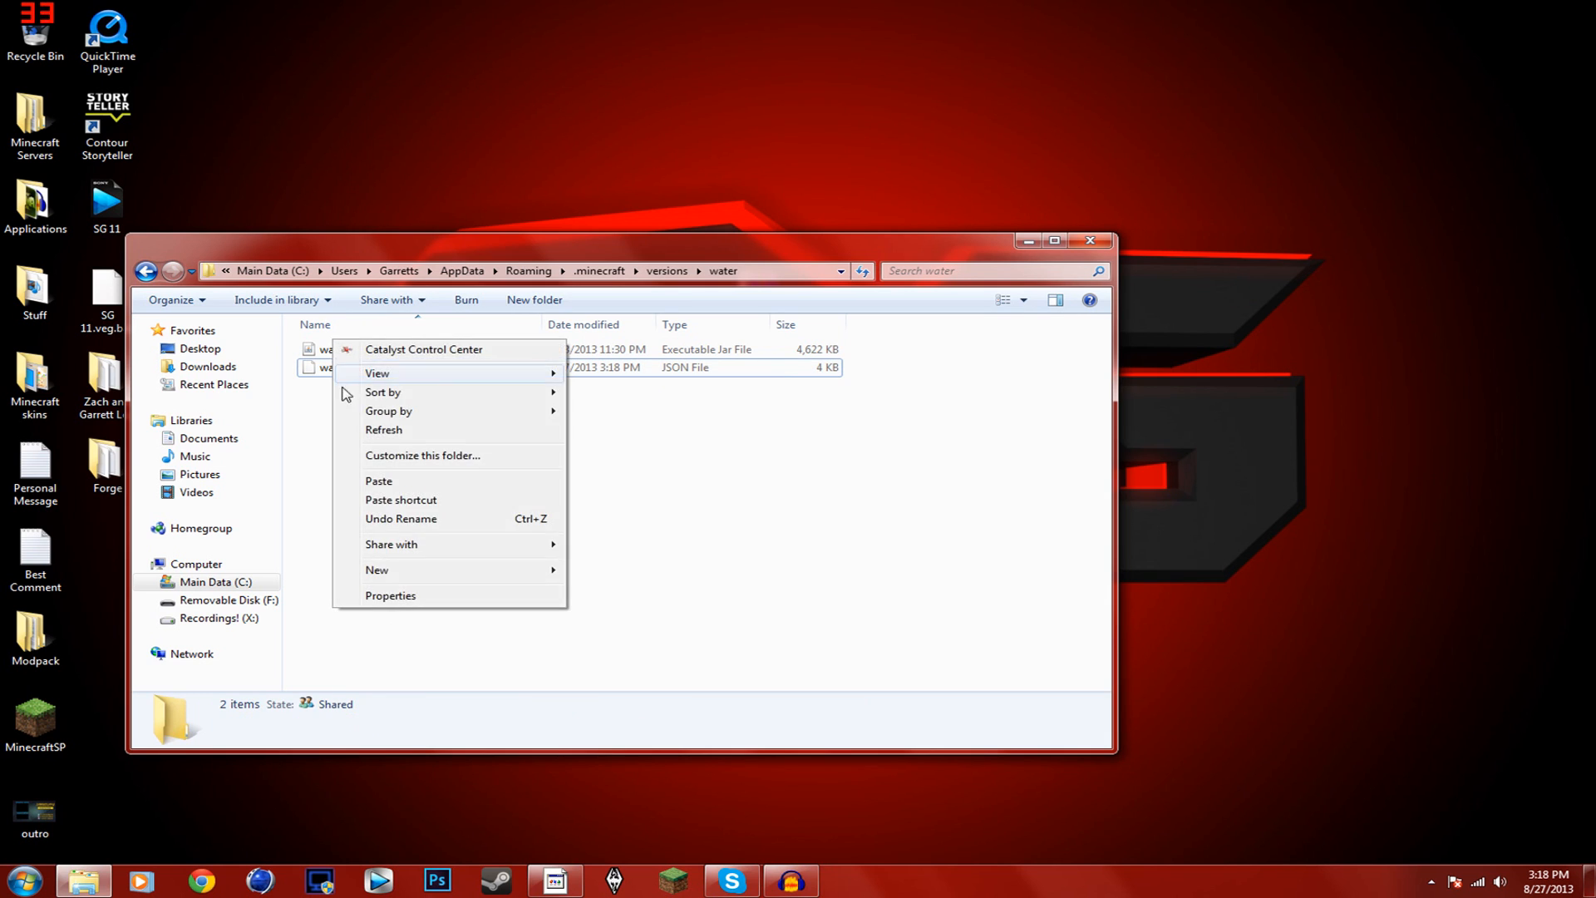
In water.jar opened with WinRAR, delete the META-INF folder
right_click(332, 349)
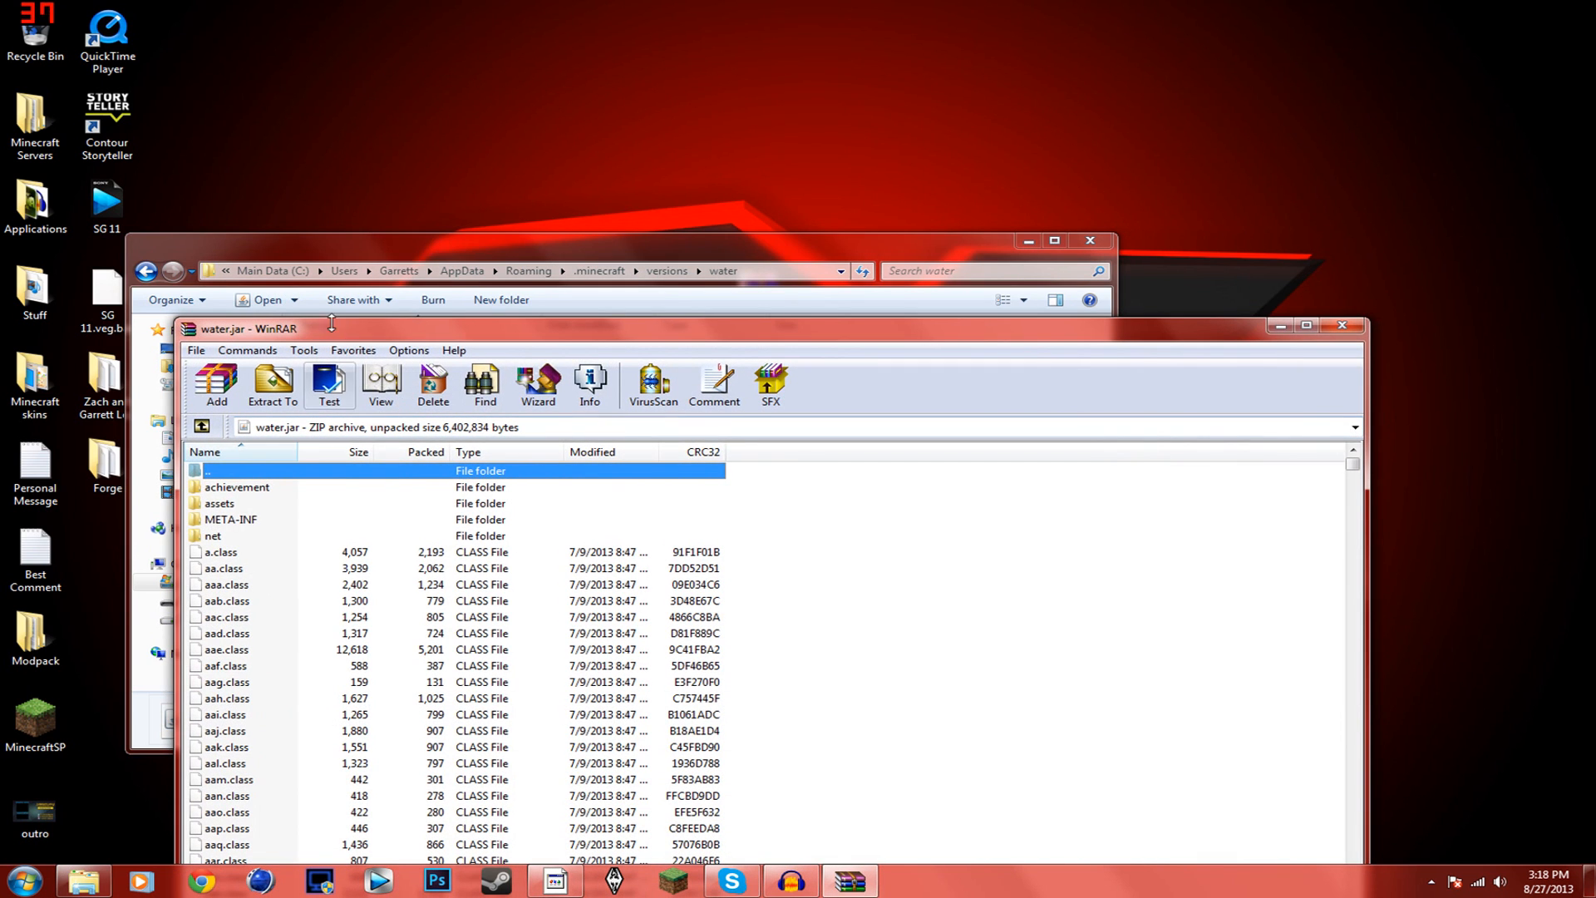
right_click(229, 519)
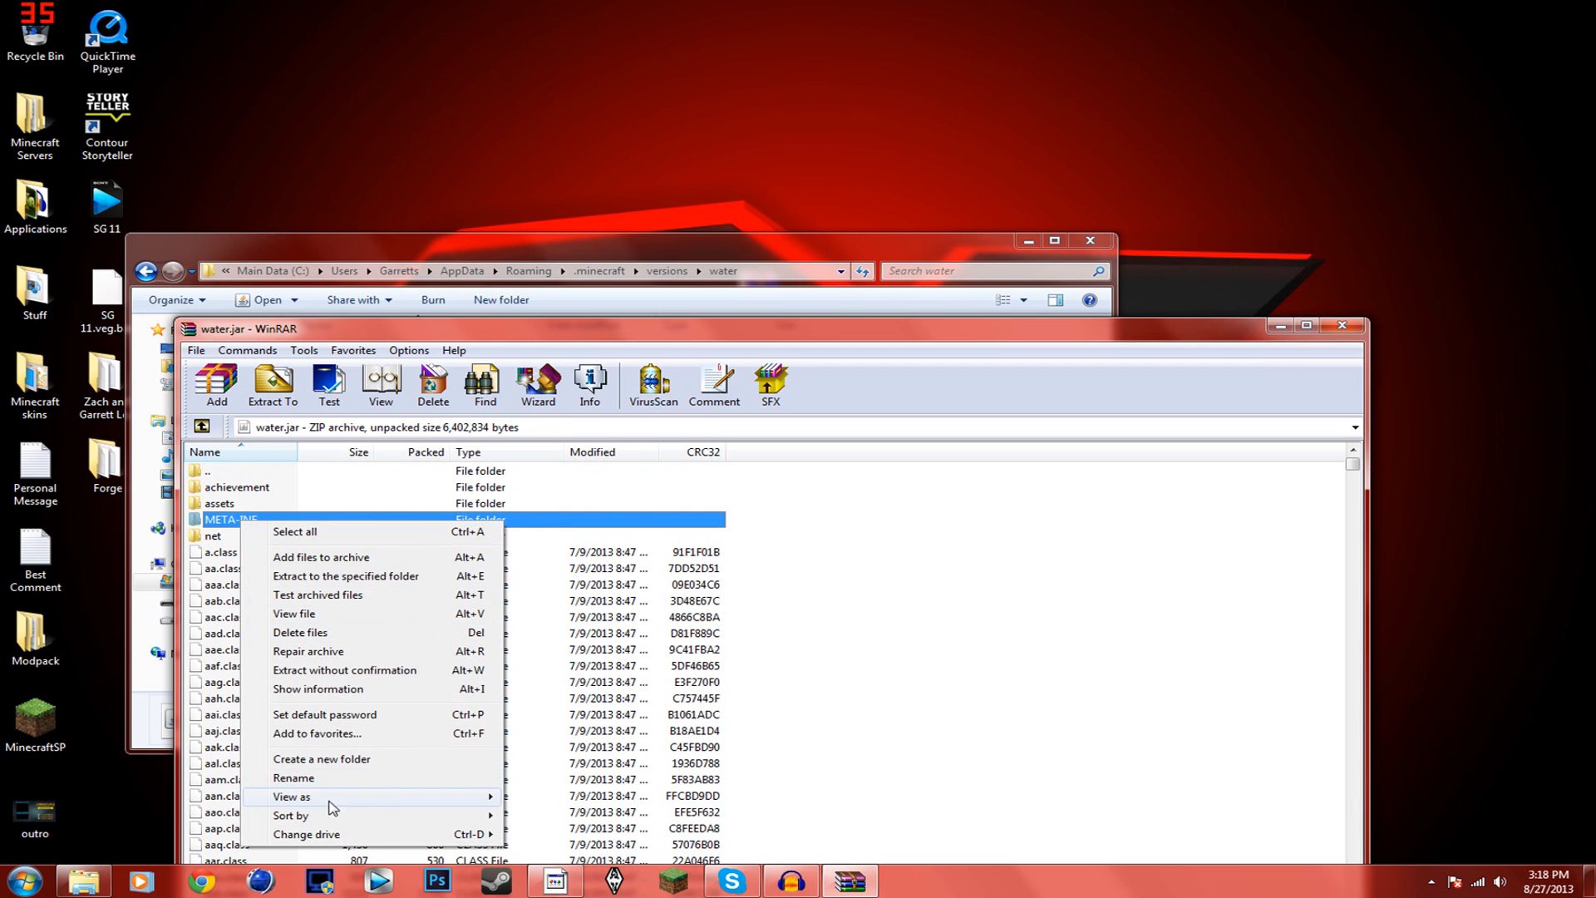
click(299, 632)
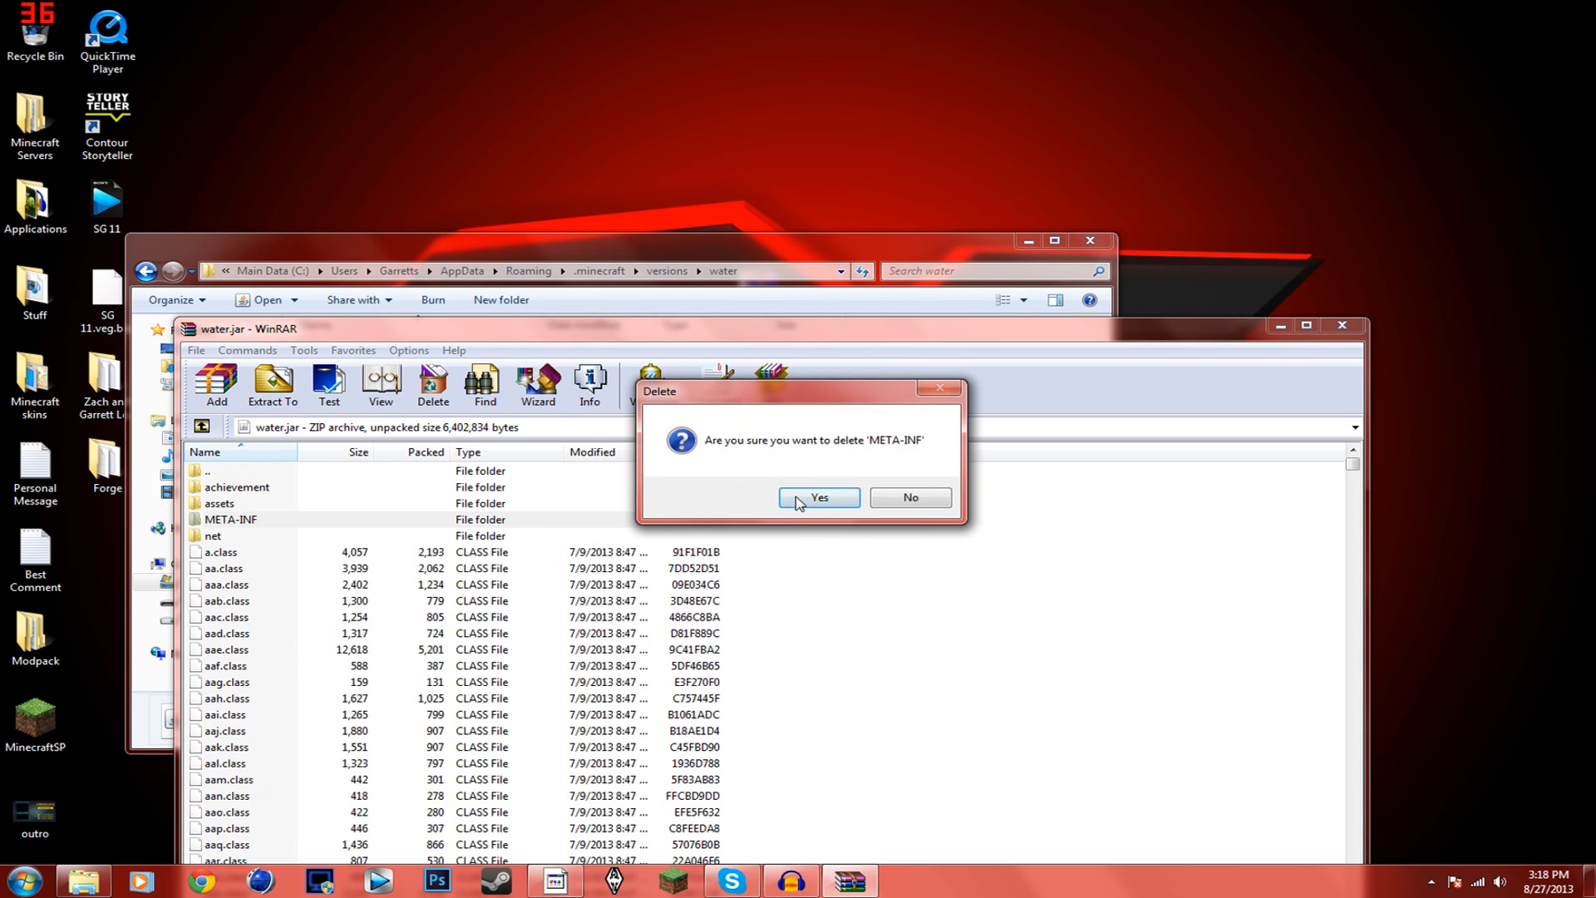
click(818, 497)
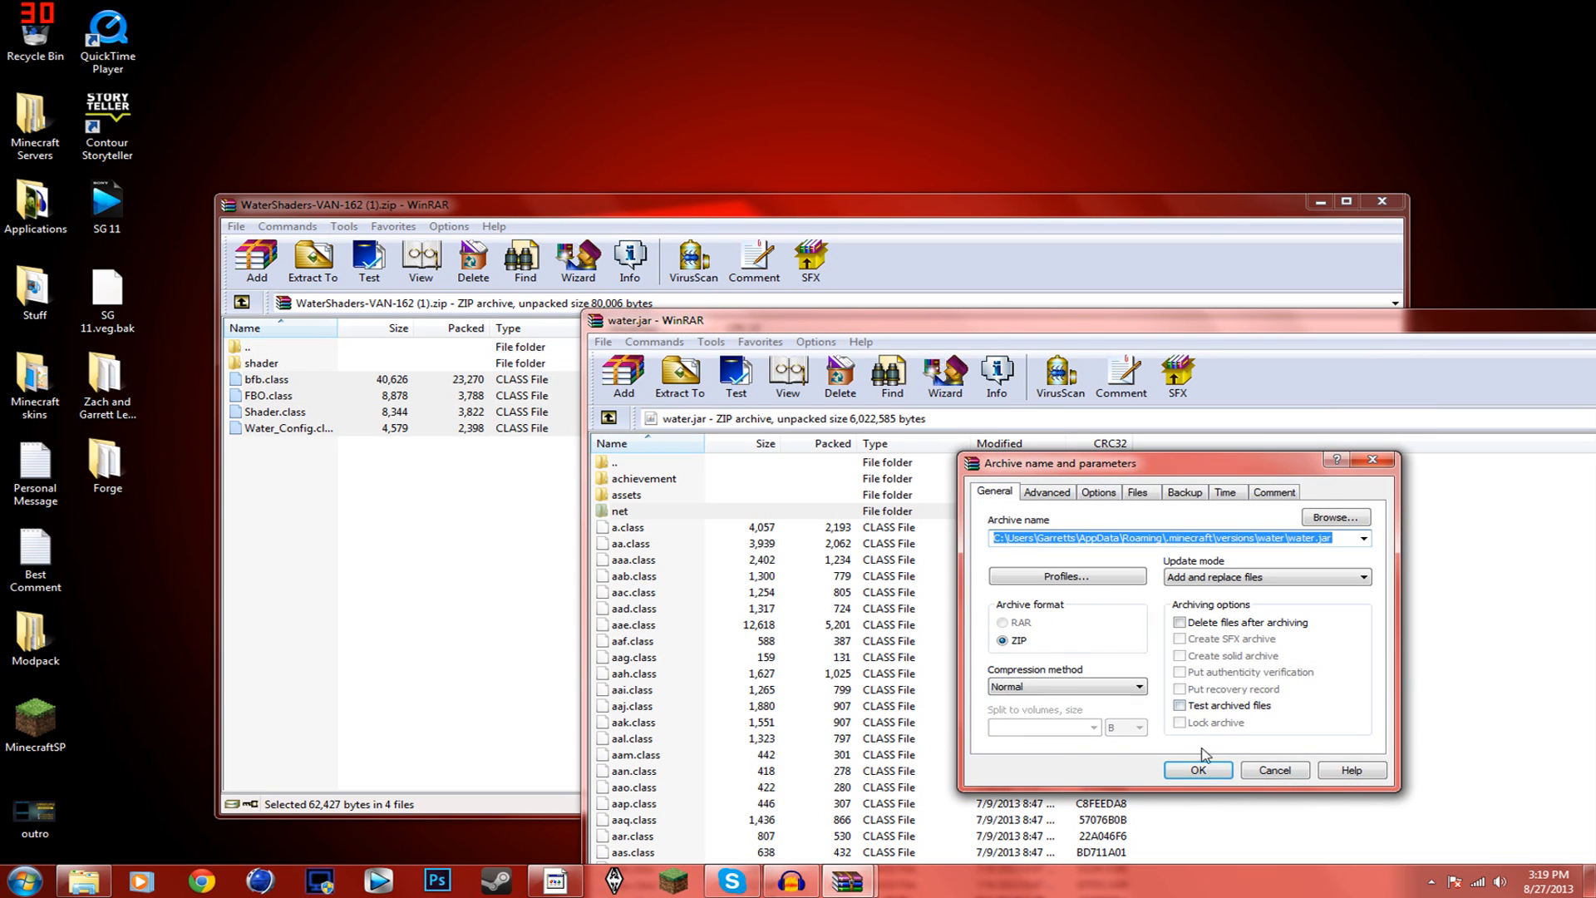
Add the WaterShaders files into water.jar and close the archive
click(1198, 770)
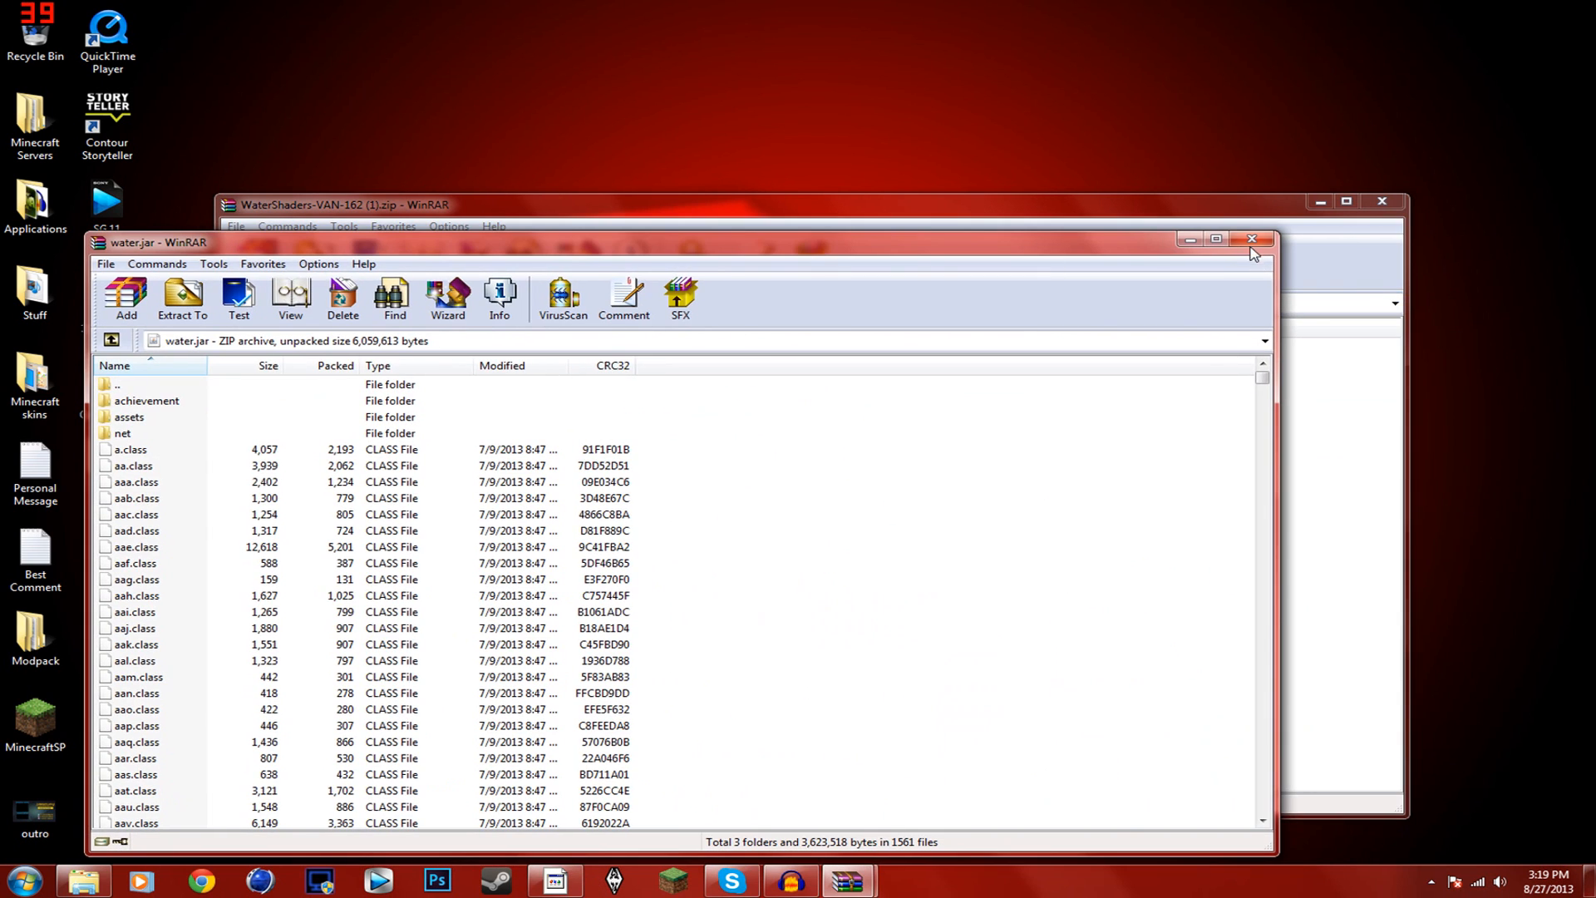
click(1250, 240)
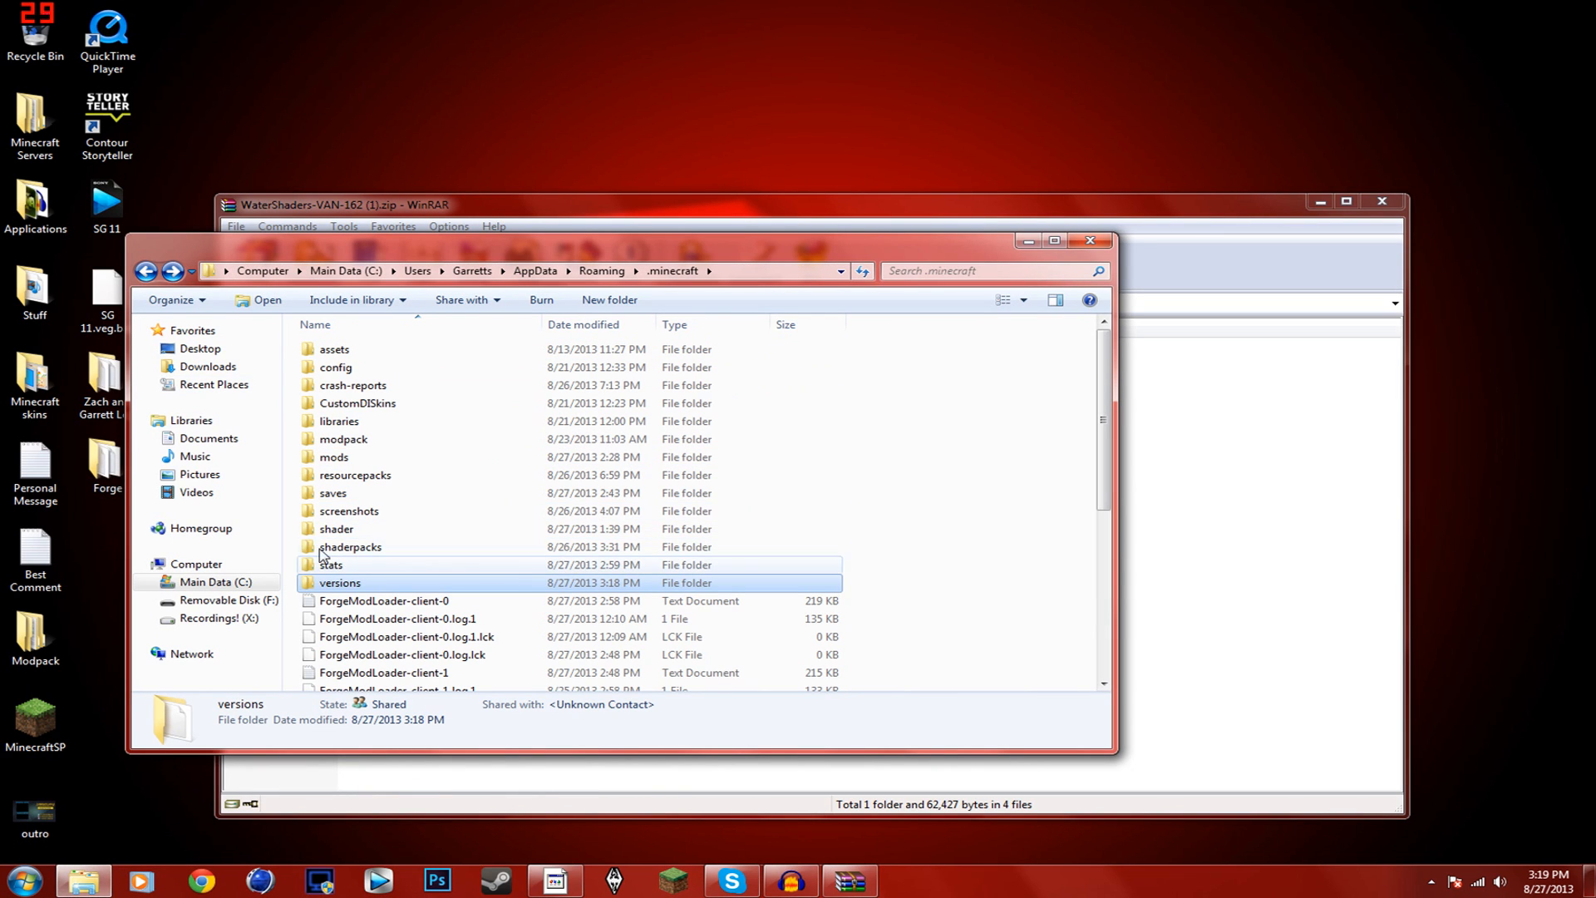
Back in Roaming > .minecraft, remove the old shader folder
click(601, 271)
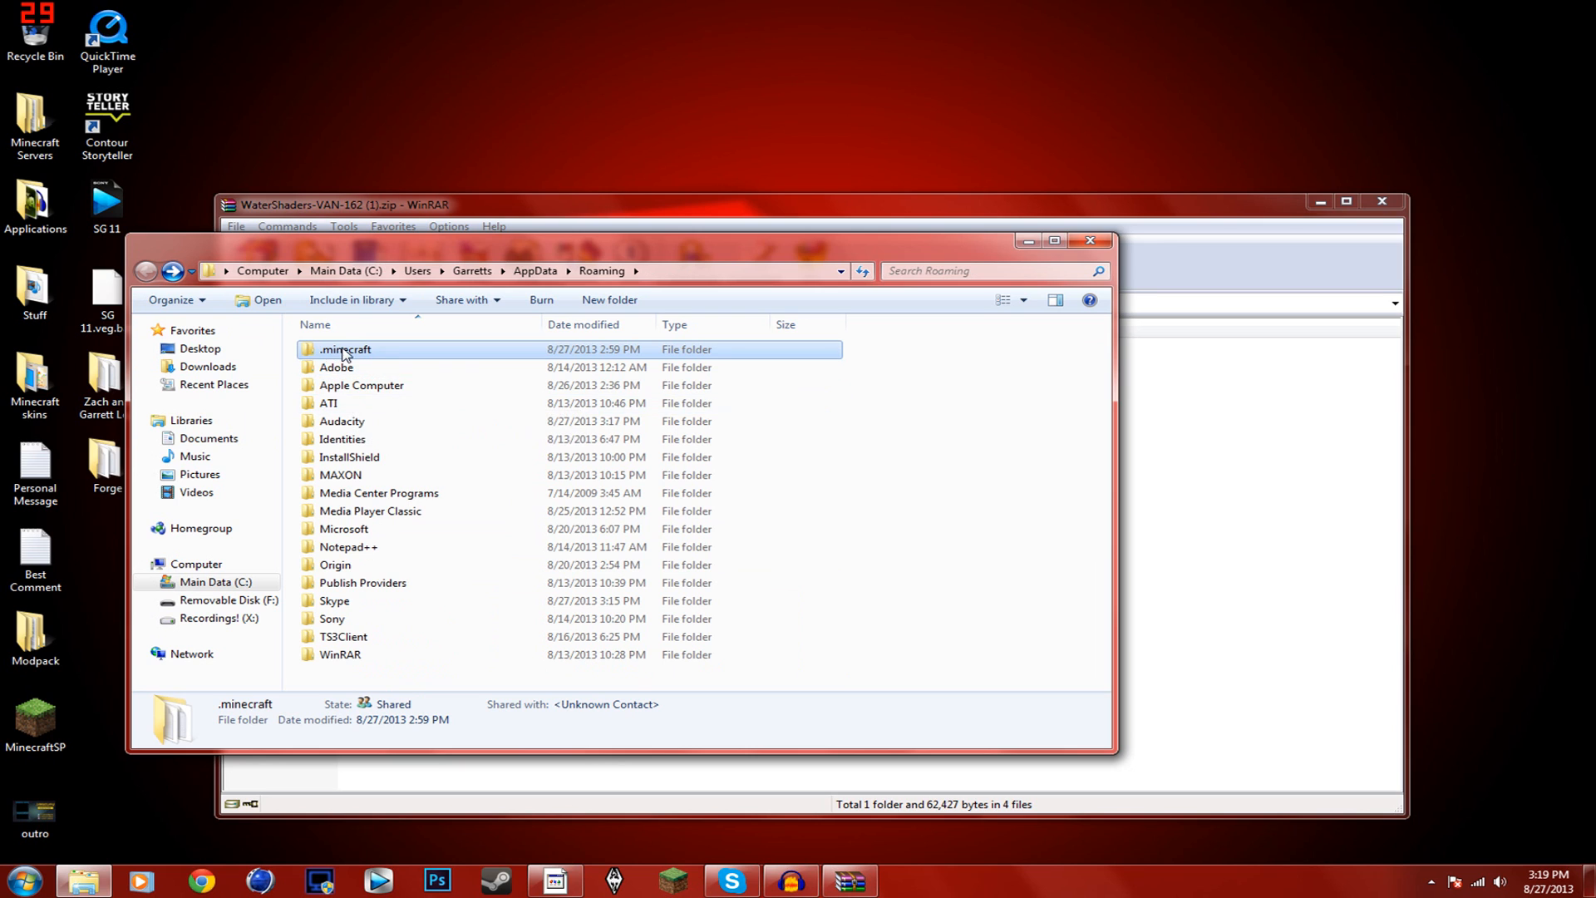
double_click(344, 349)
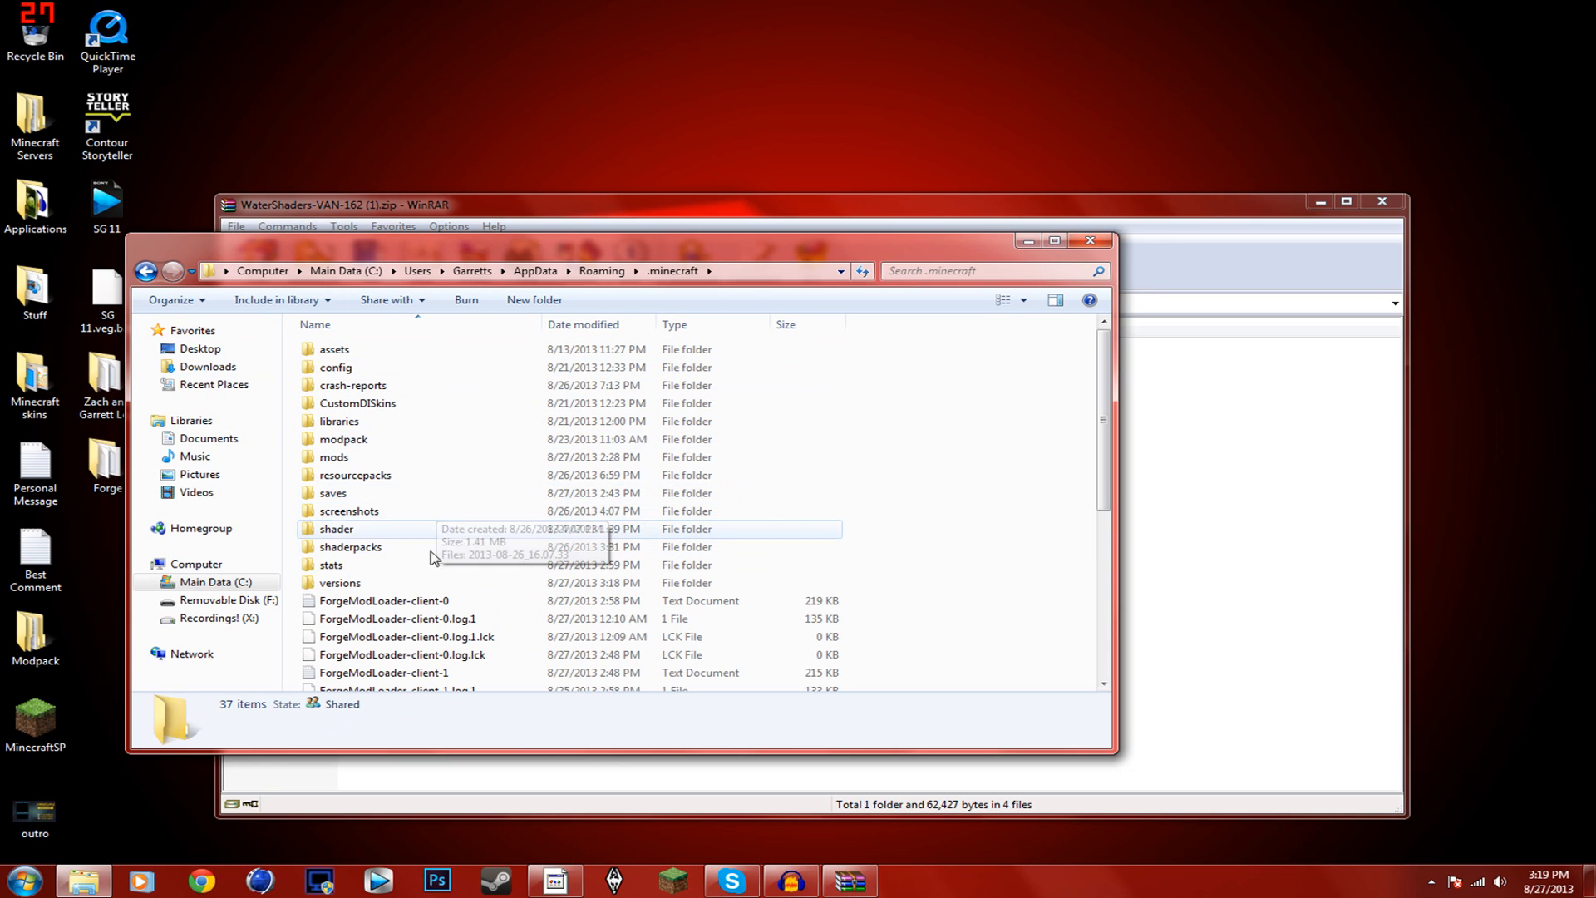
click(336, 529)
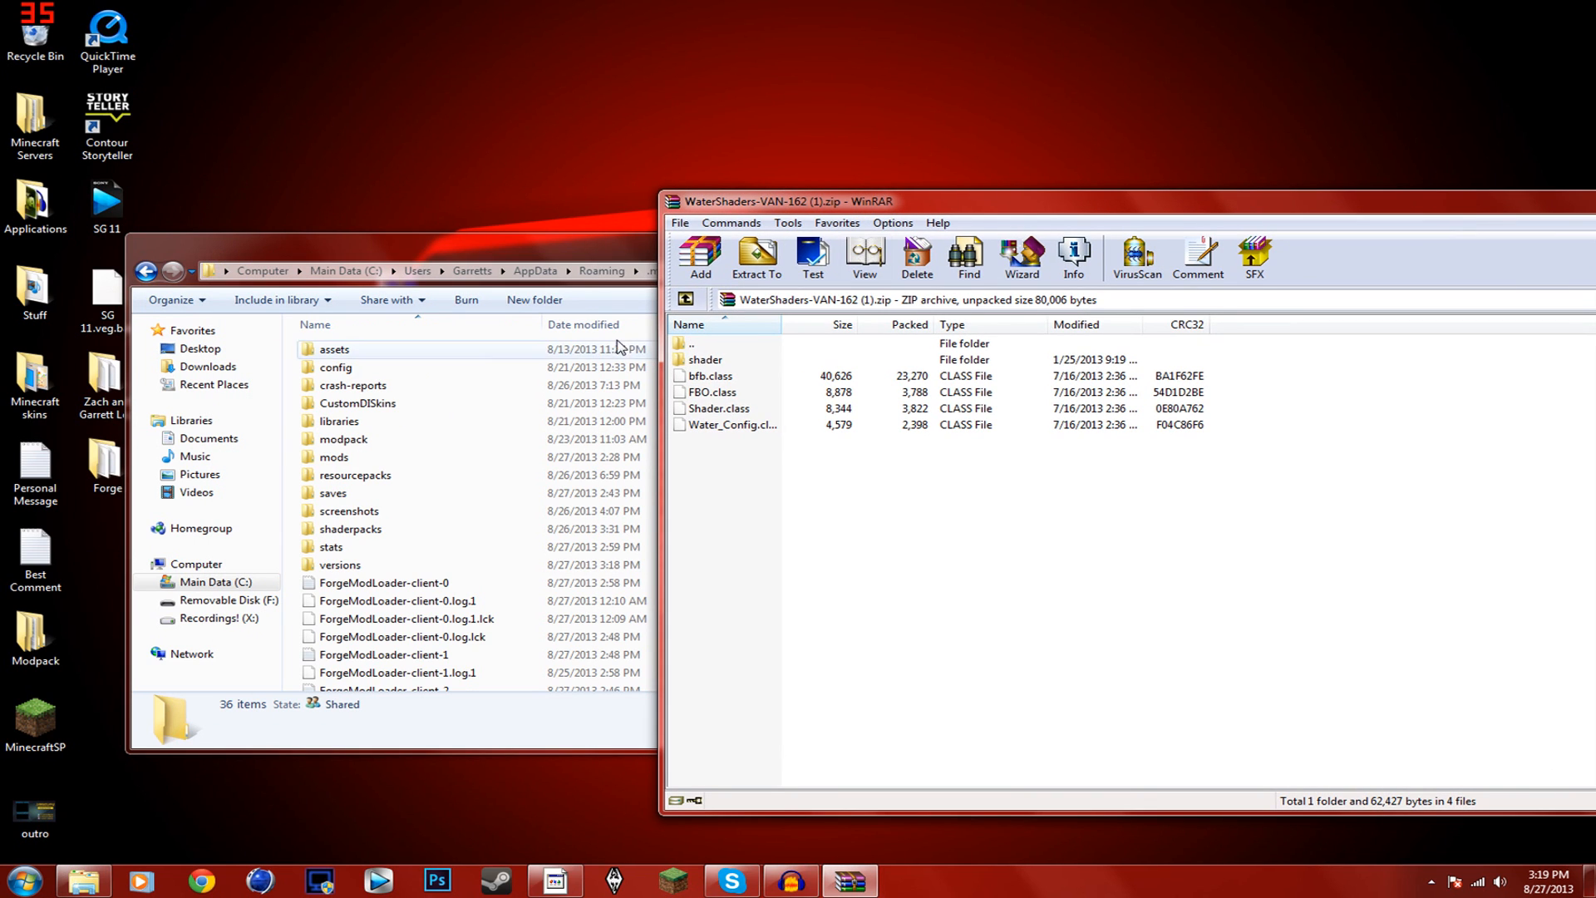
Copy the shader folder from the WaterShaders zip into .minecraft and start Minecraft Launcher
click(705, 359)
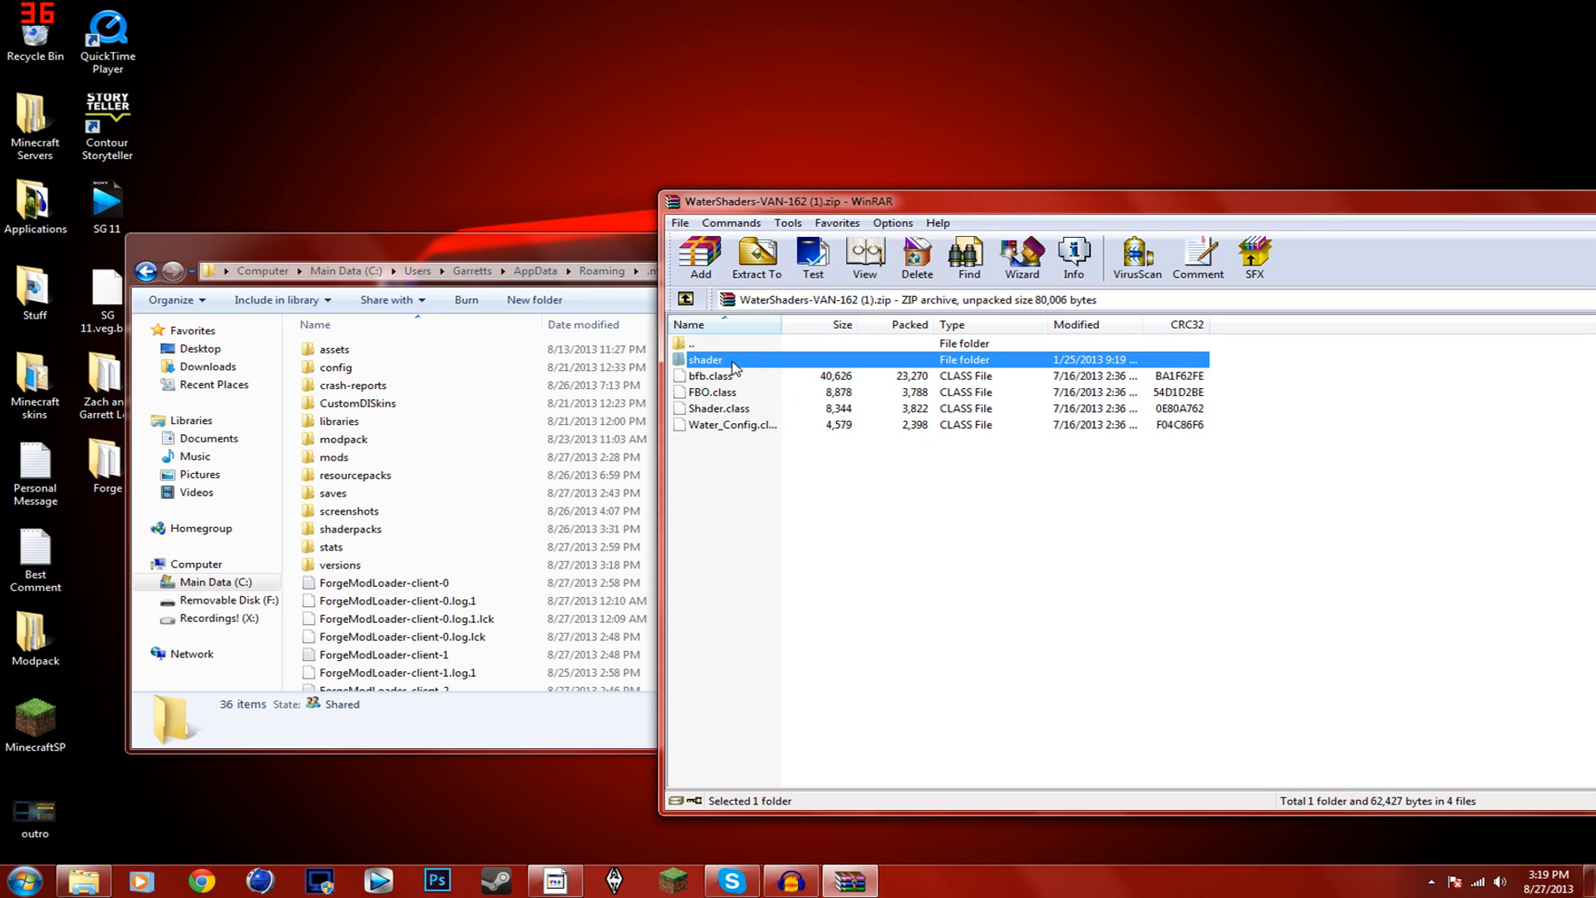
click(398, 619)
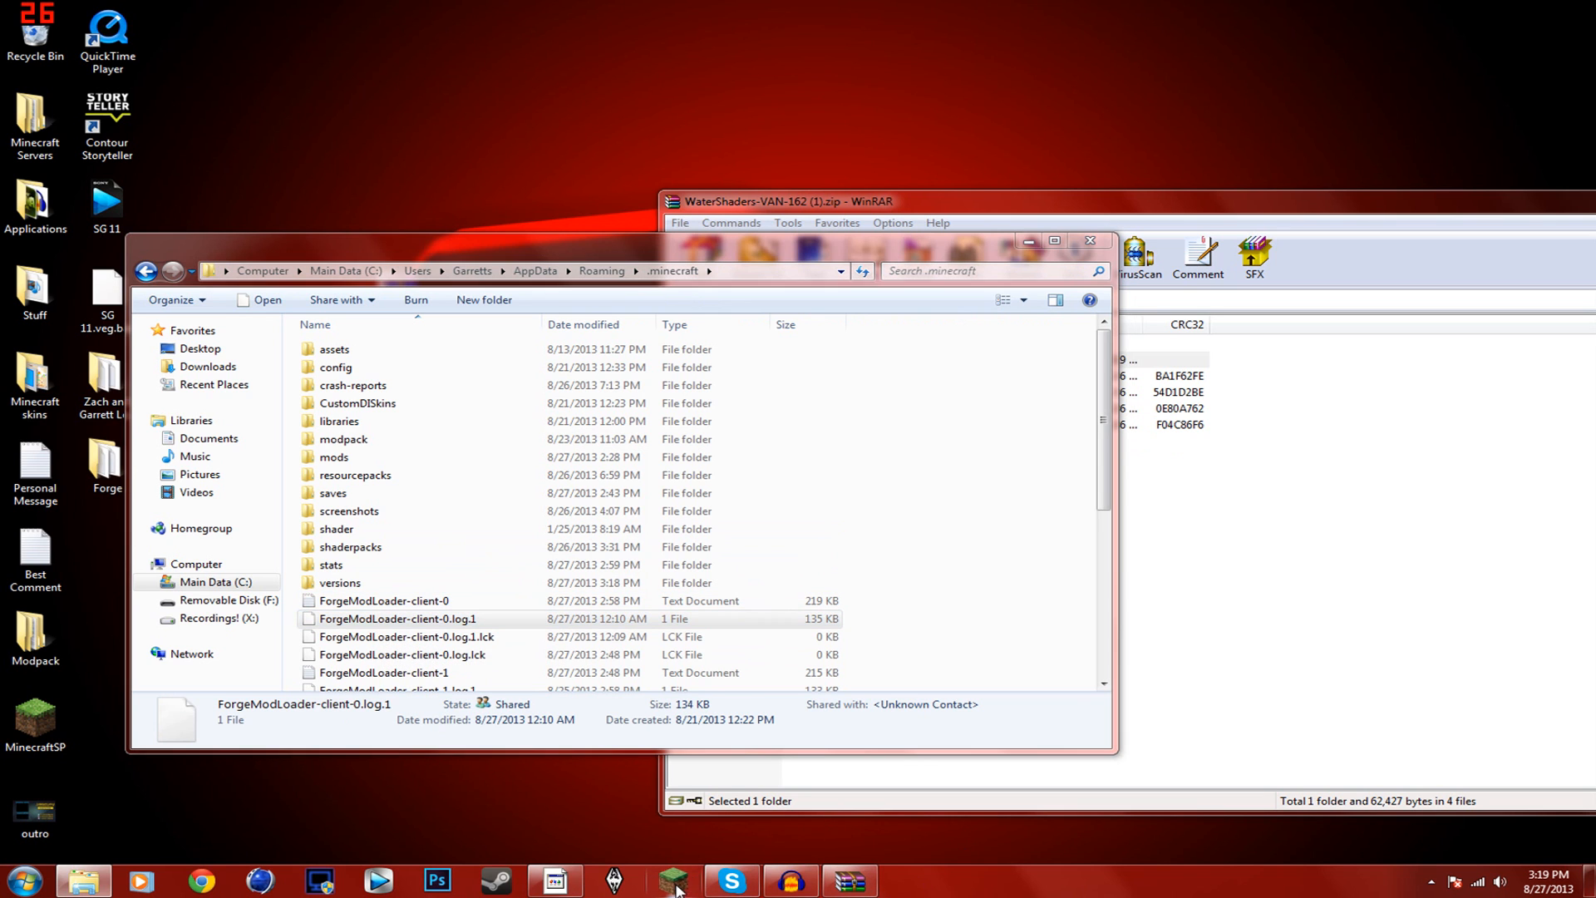
click(670, 881)
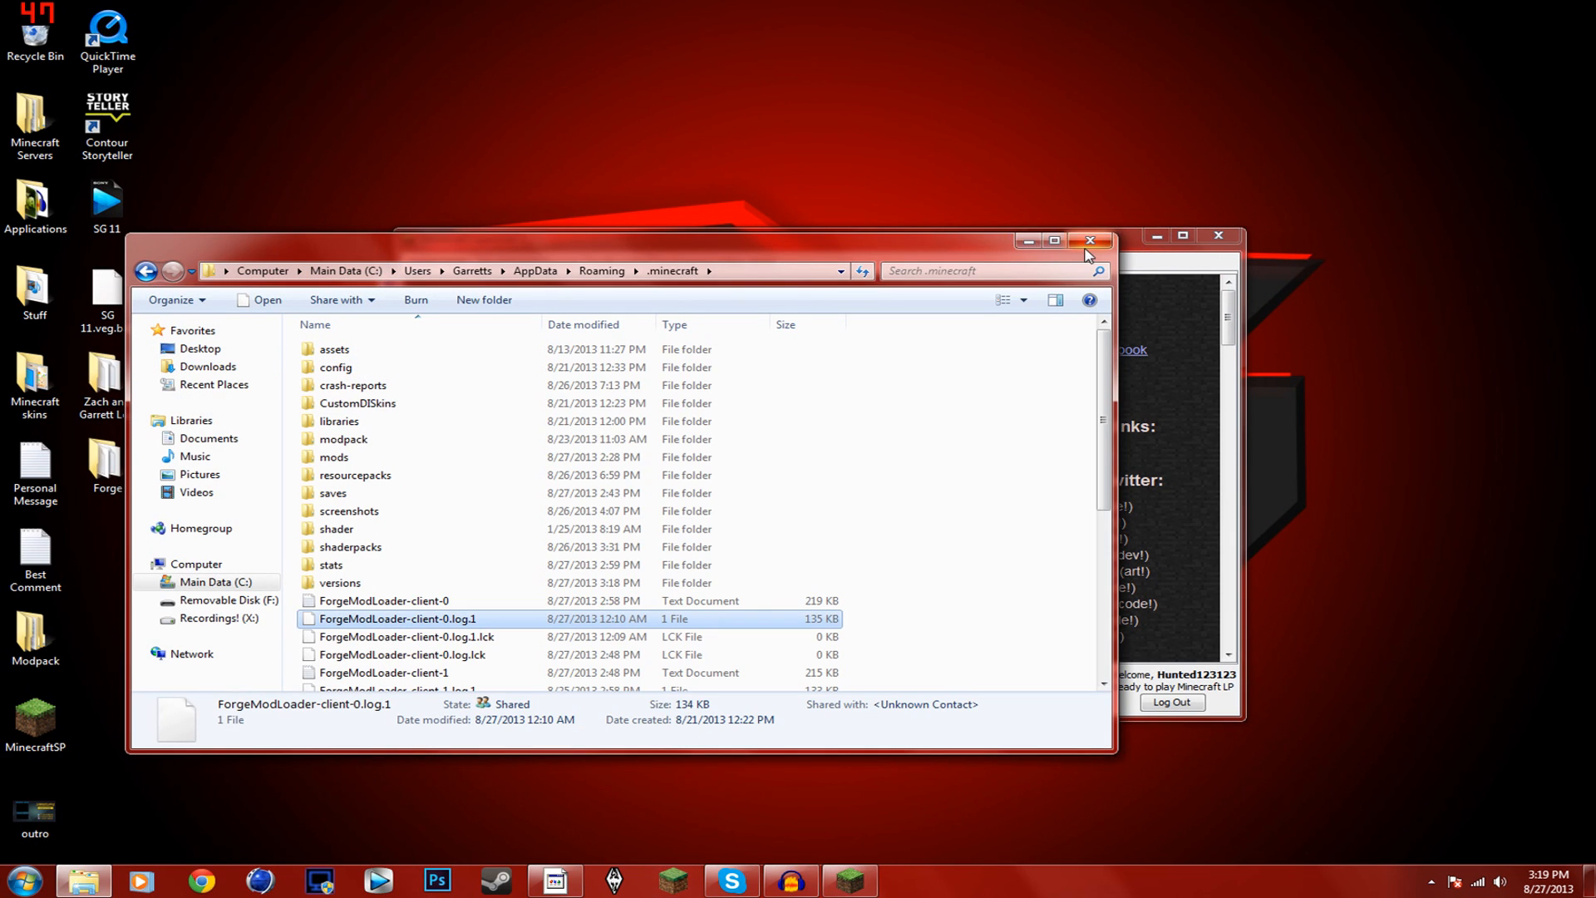
Create a launcher profile named Water using the 'release water' version
click(1091, 241)
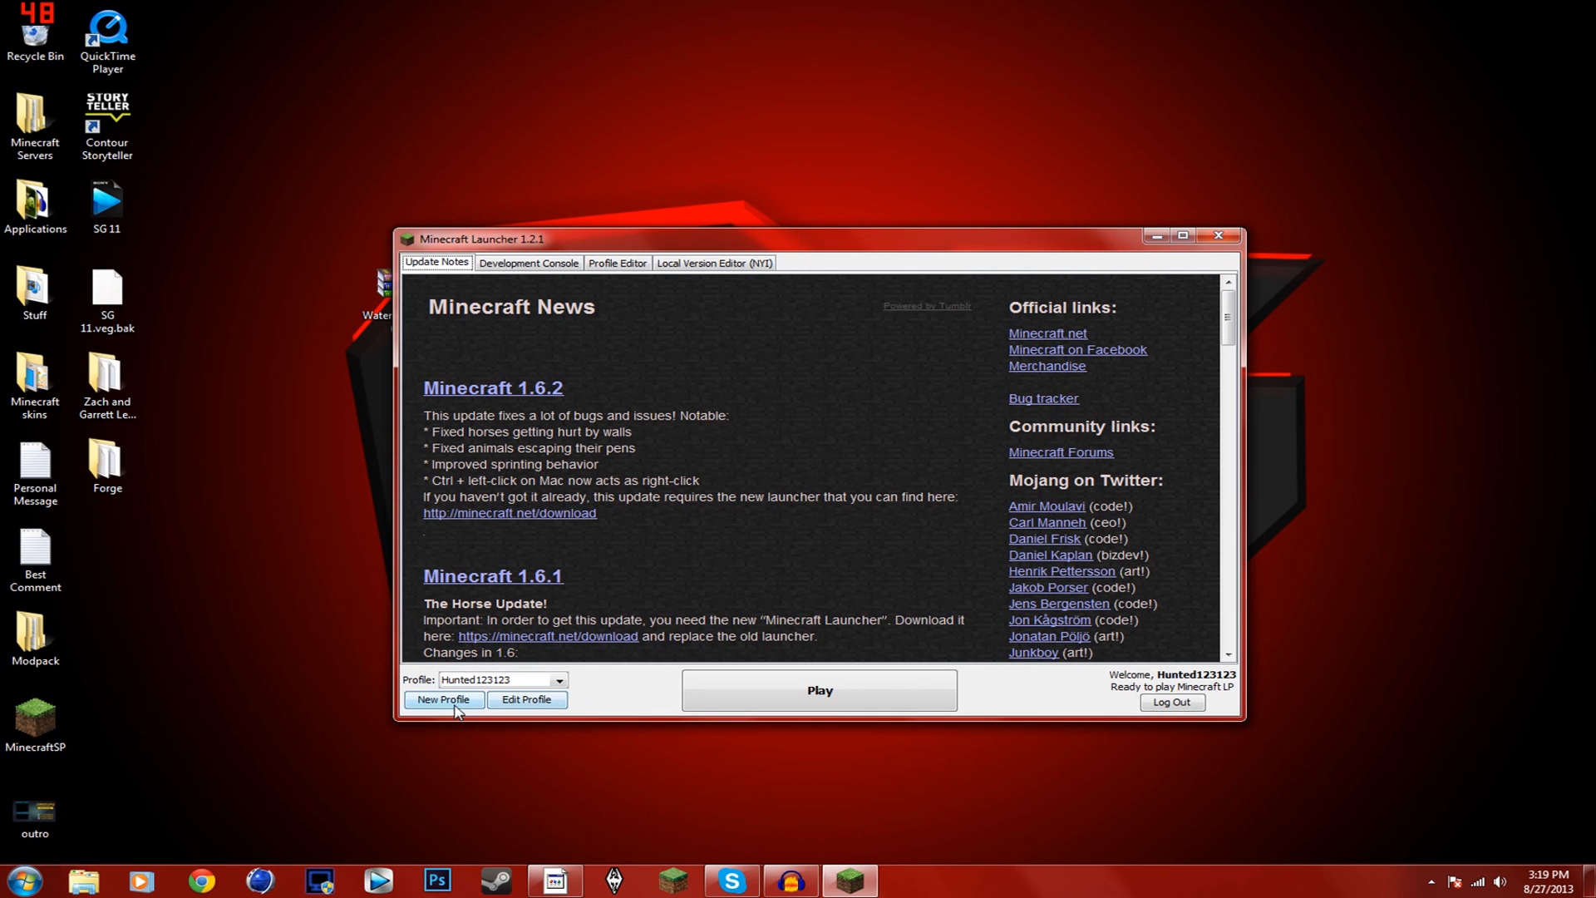
click(442, 701)
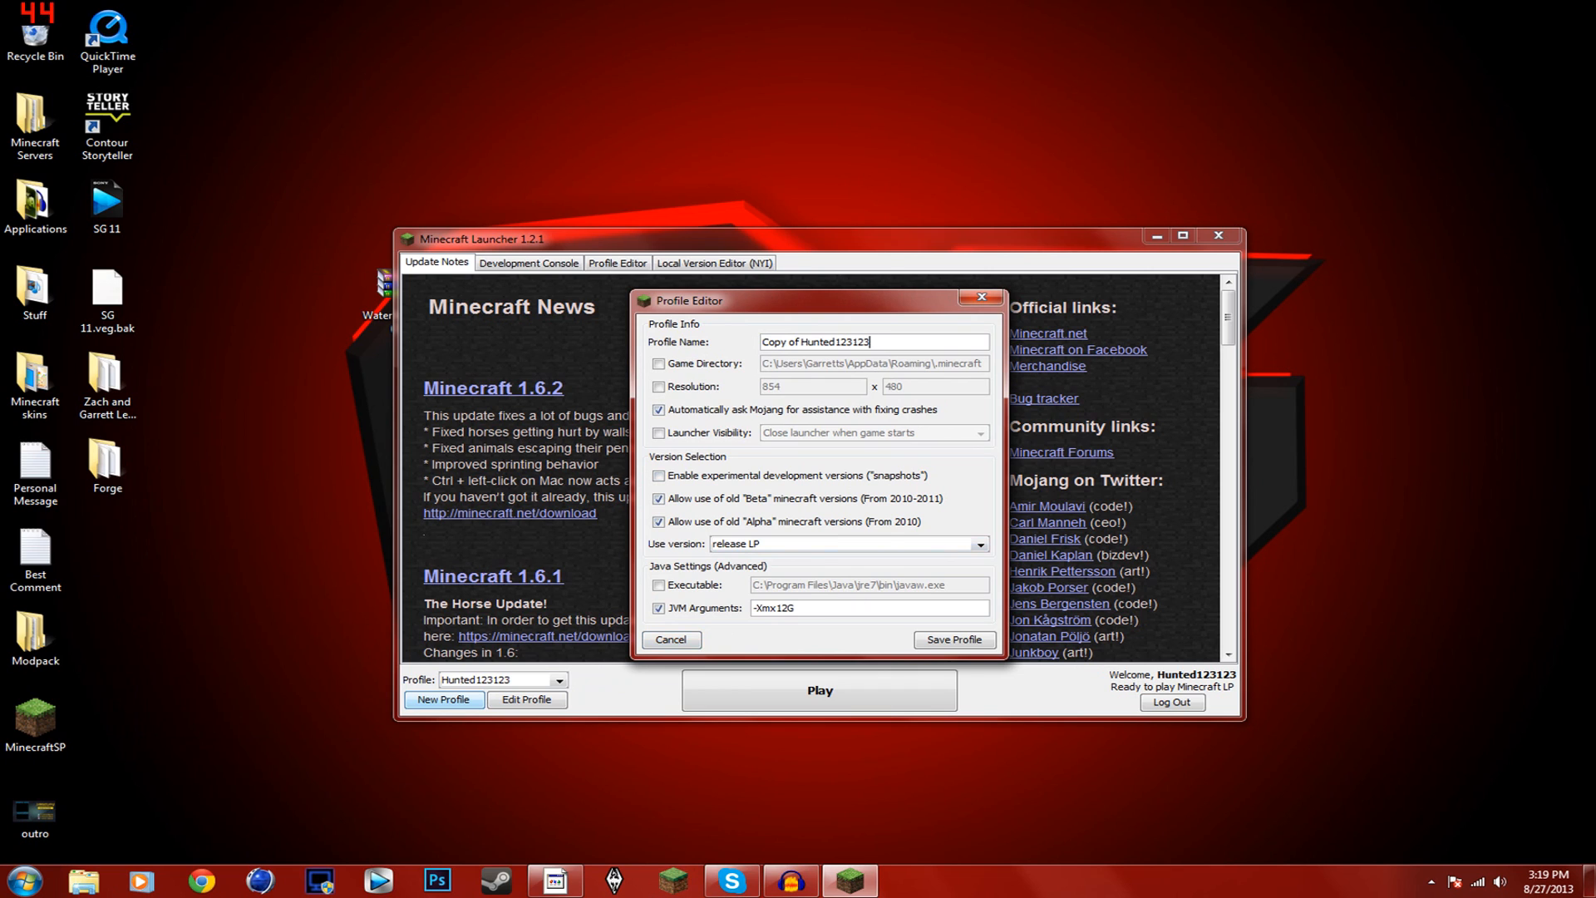
text(Water)
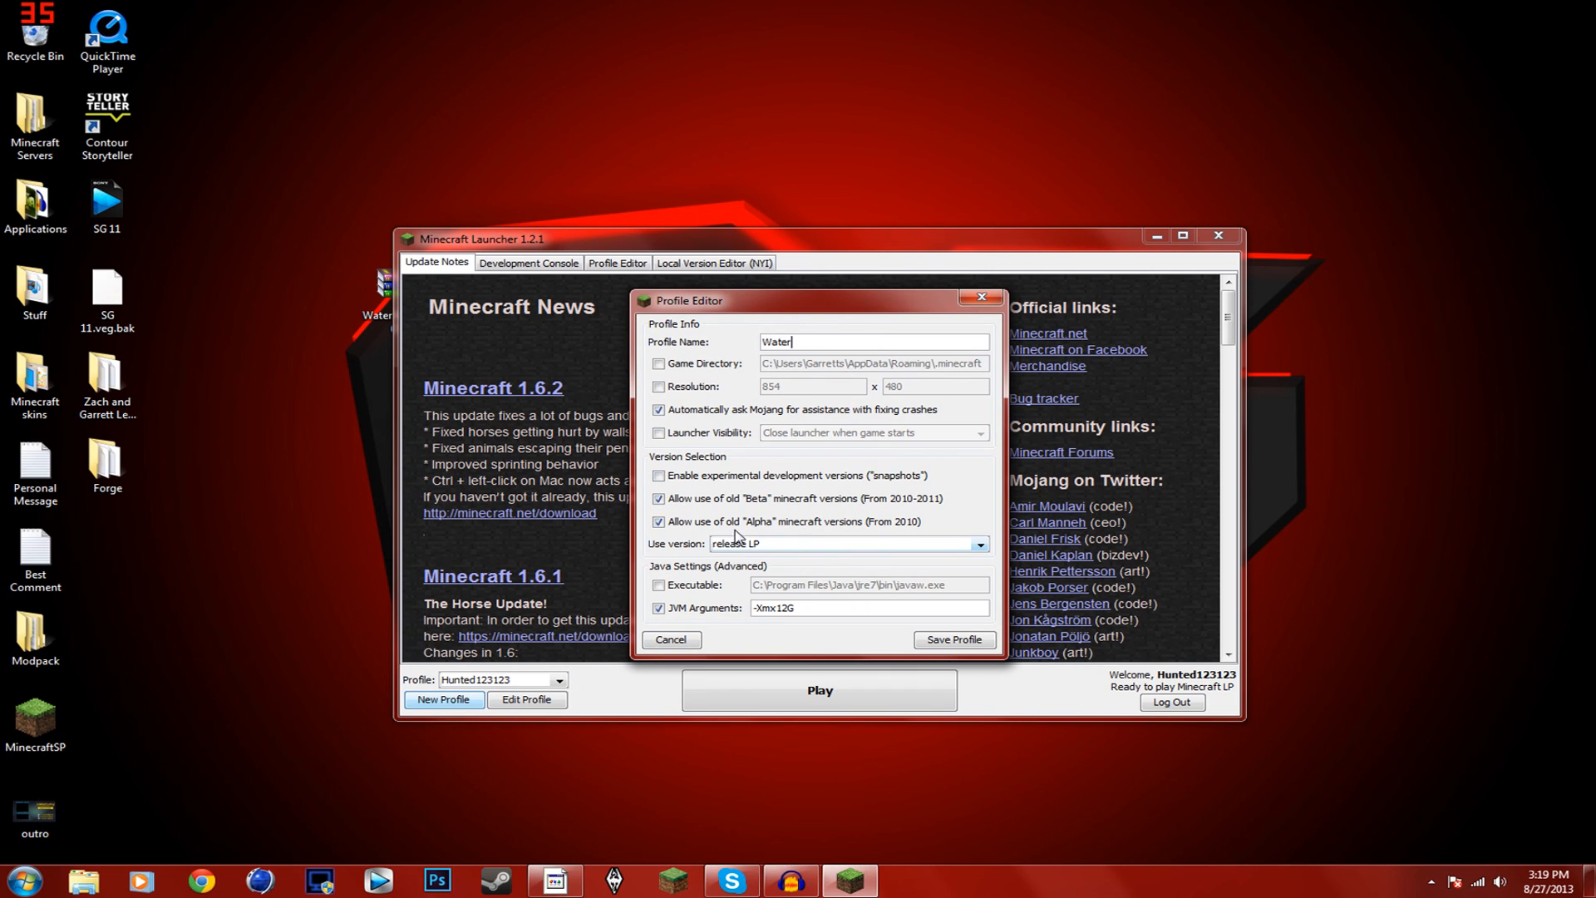
click(976, 542)
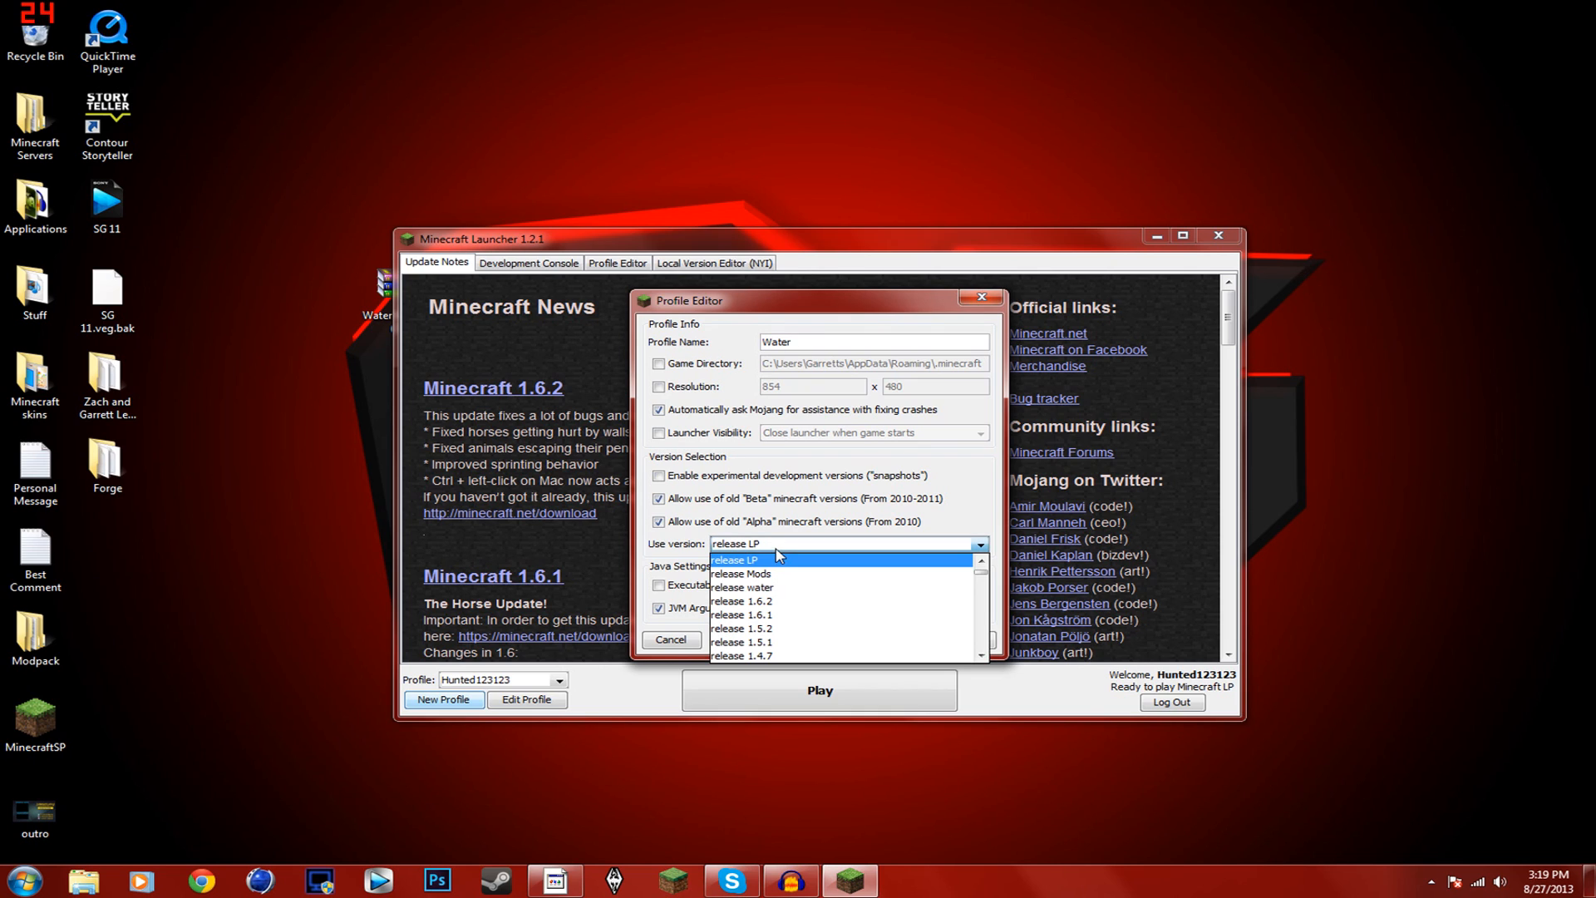
mouse_move(779, 594)
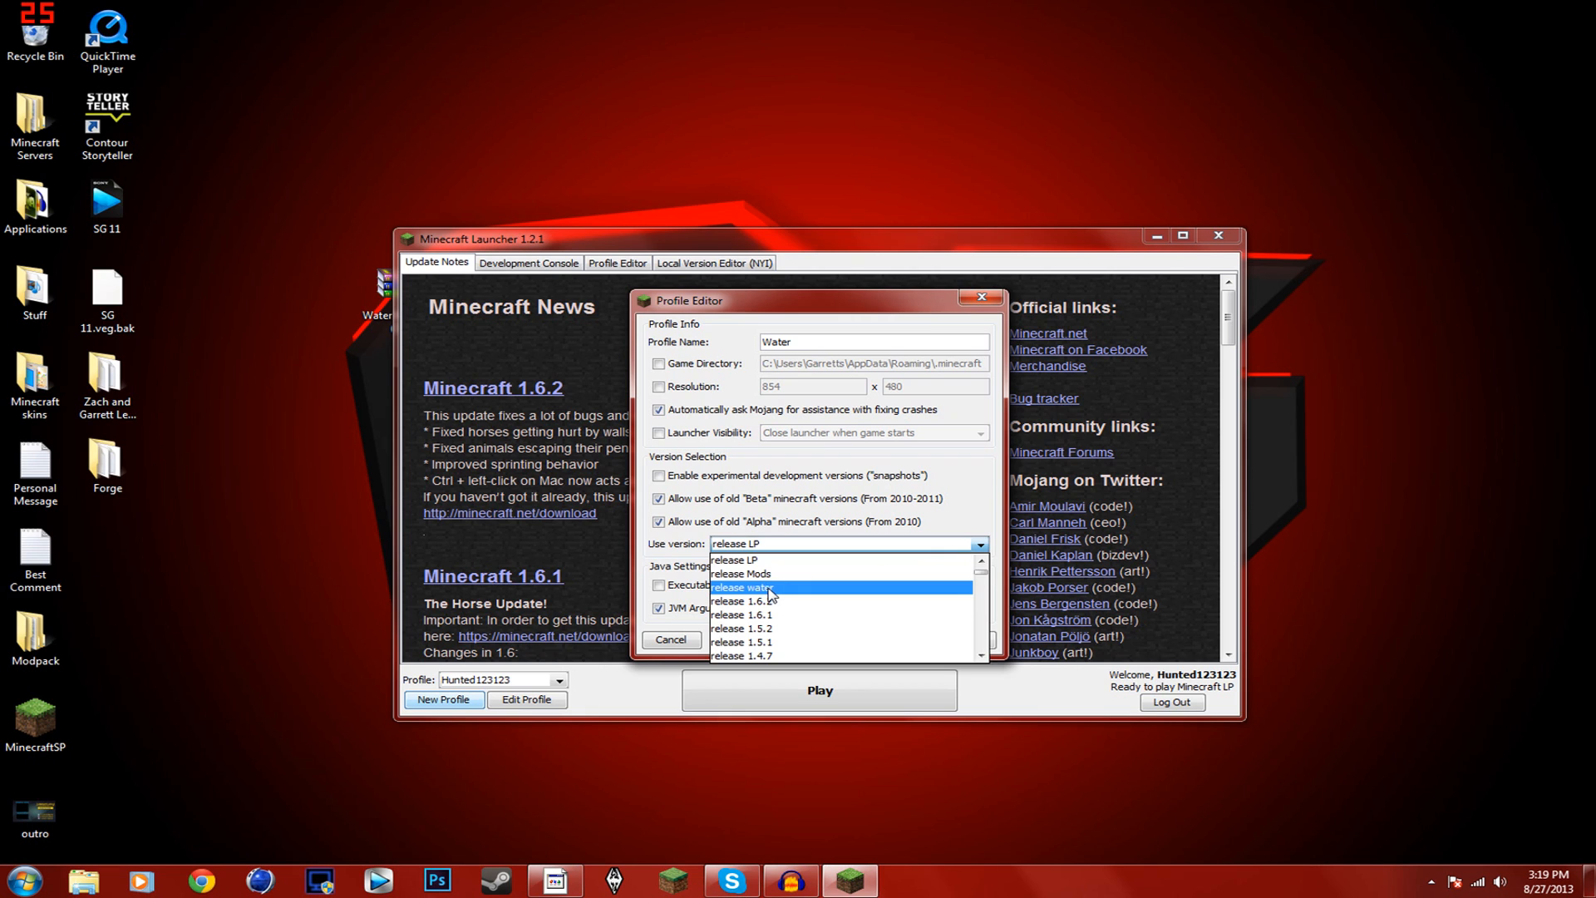
click(742, 587)
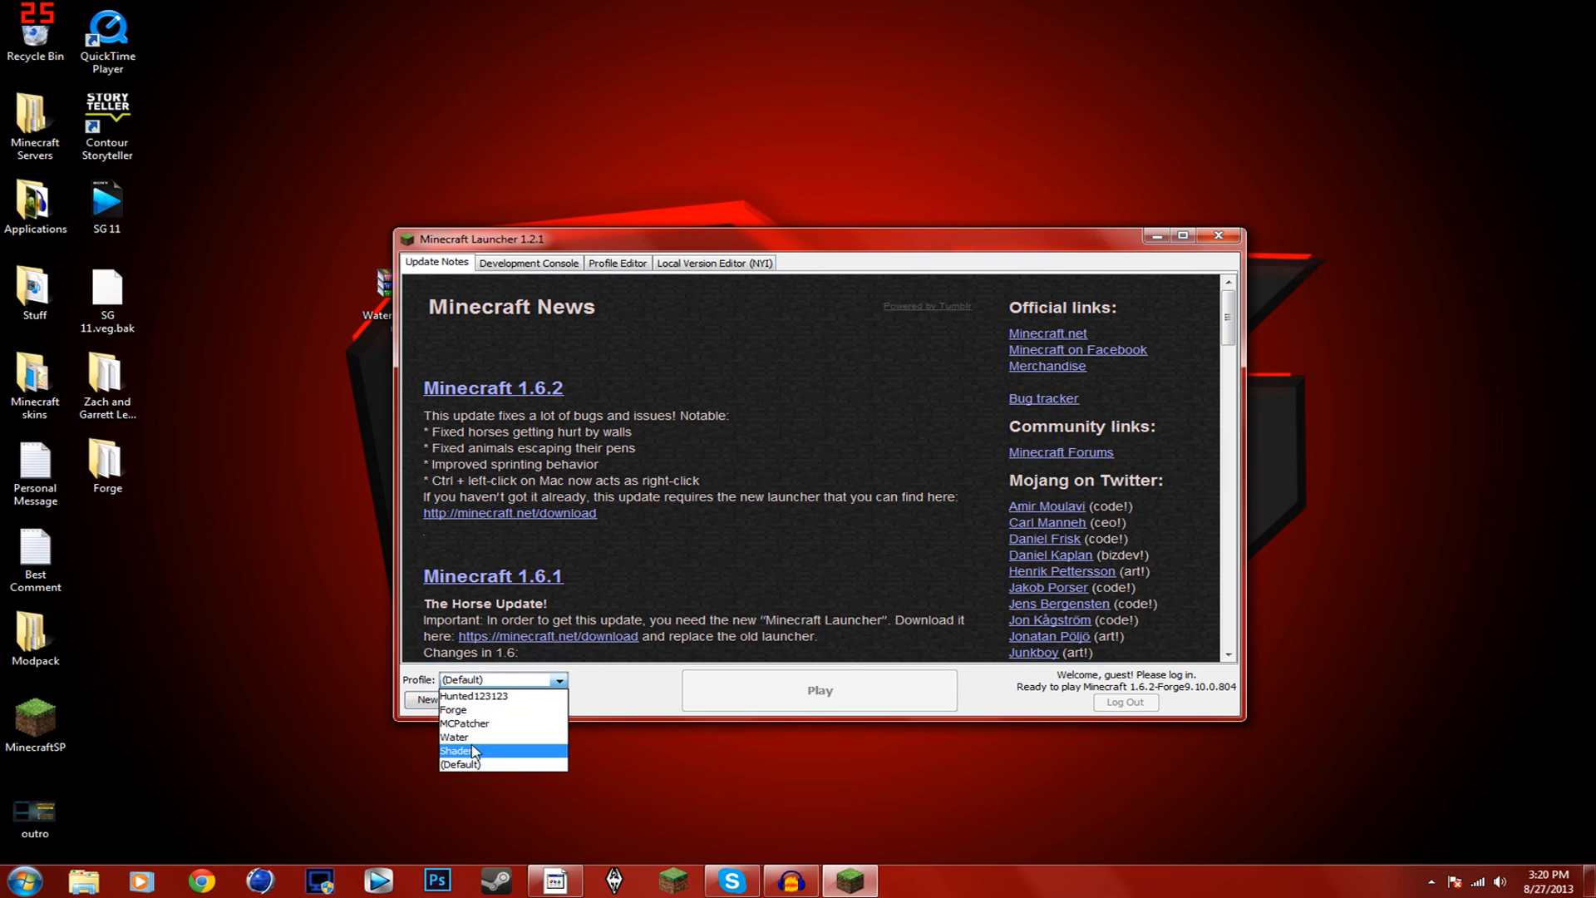
Select the Water profile and launch the game with it
click(454, 737)
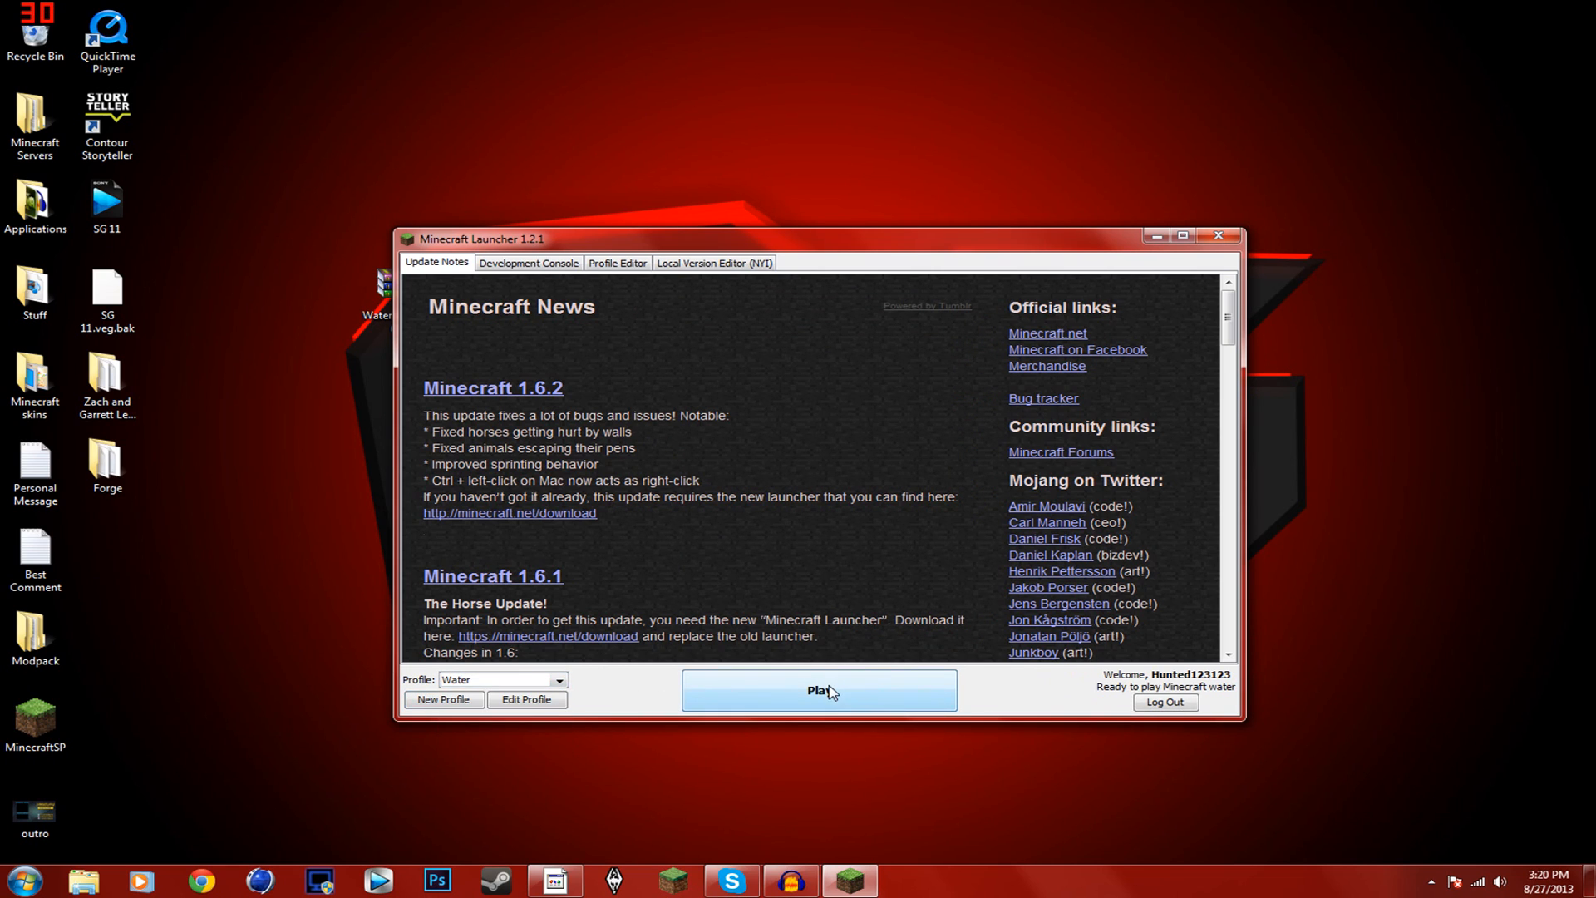
click(818, 690)
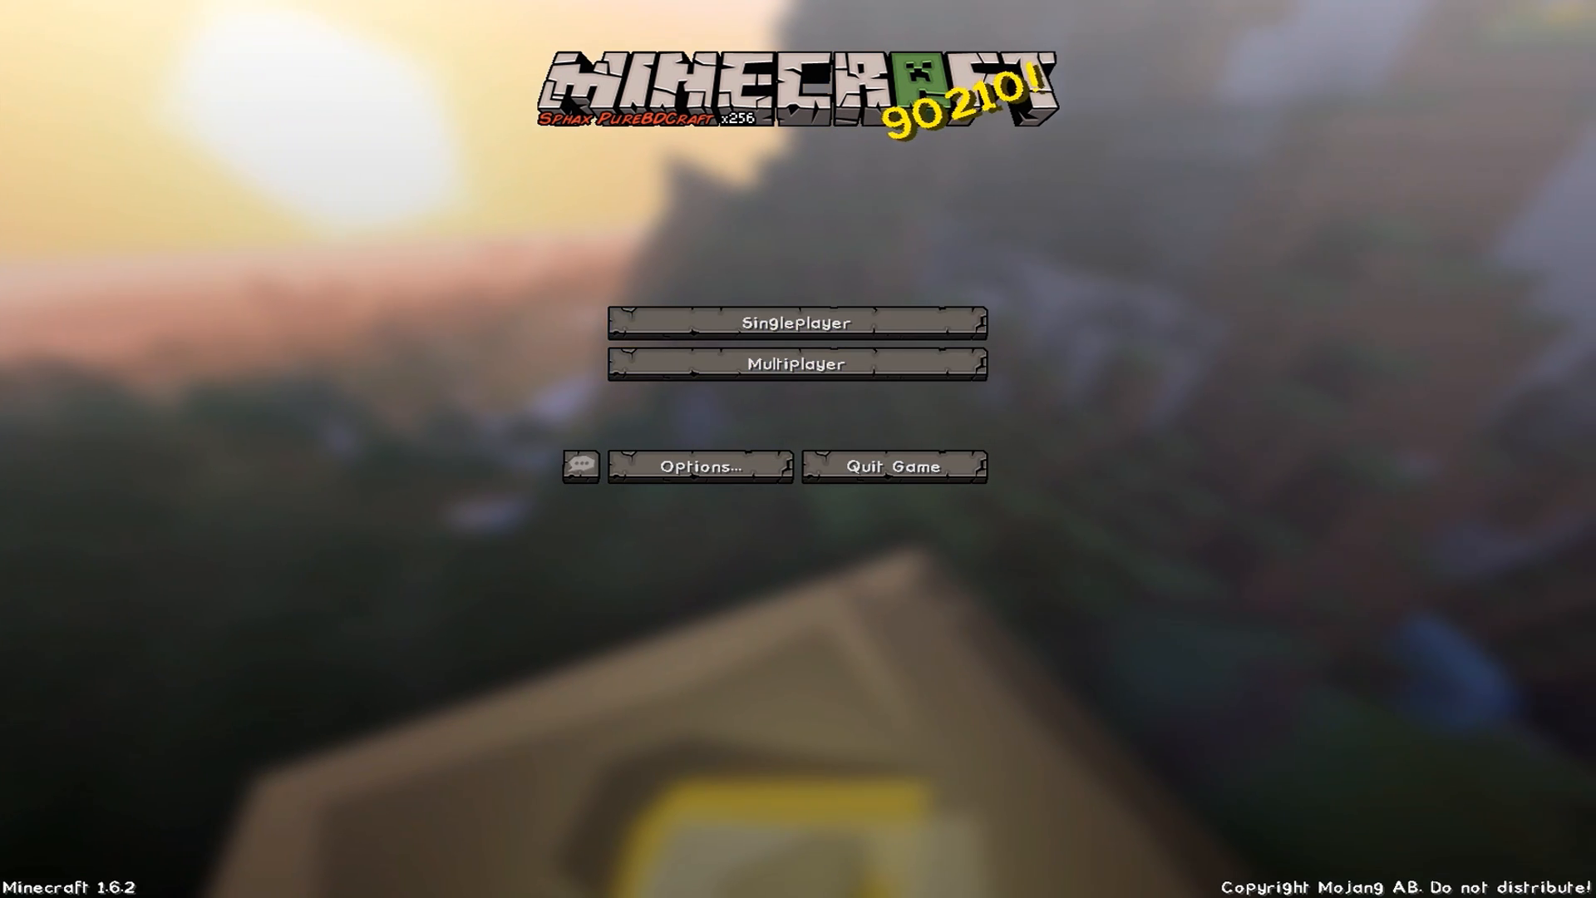
From the Minecraft title screen, enter SinglePlayer to load a world
click(797, 321)
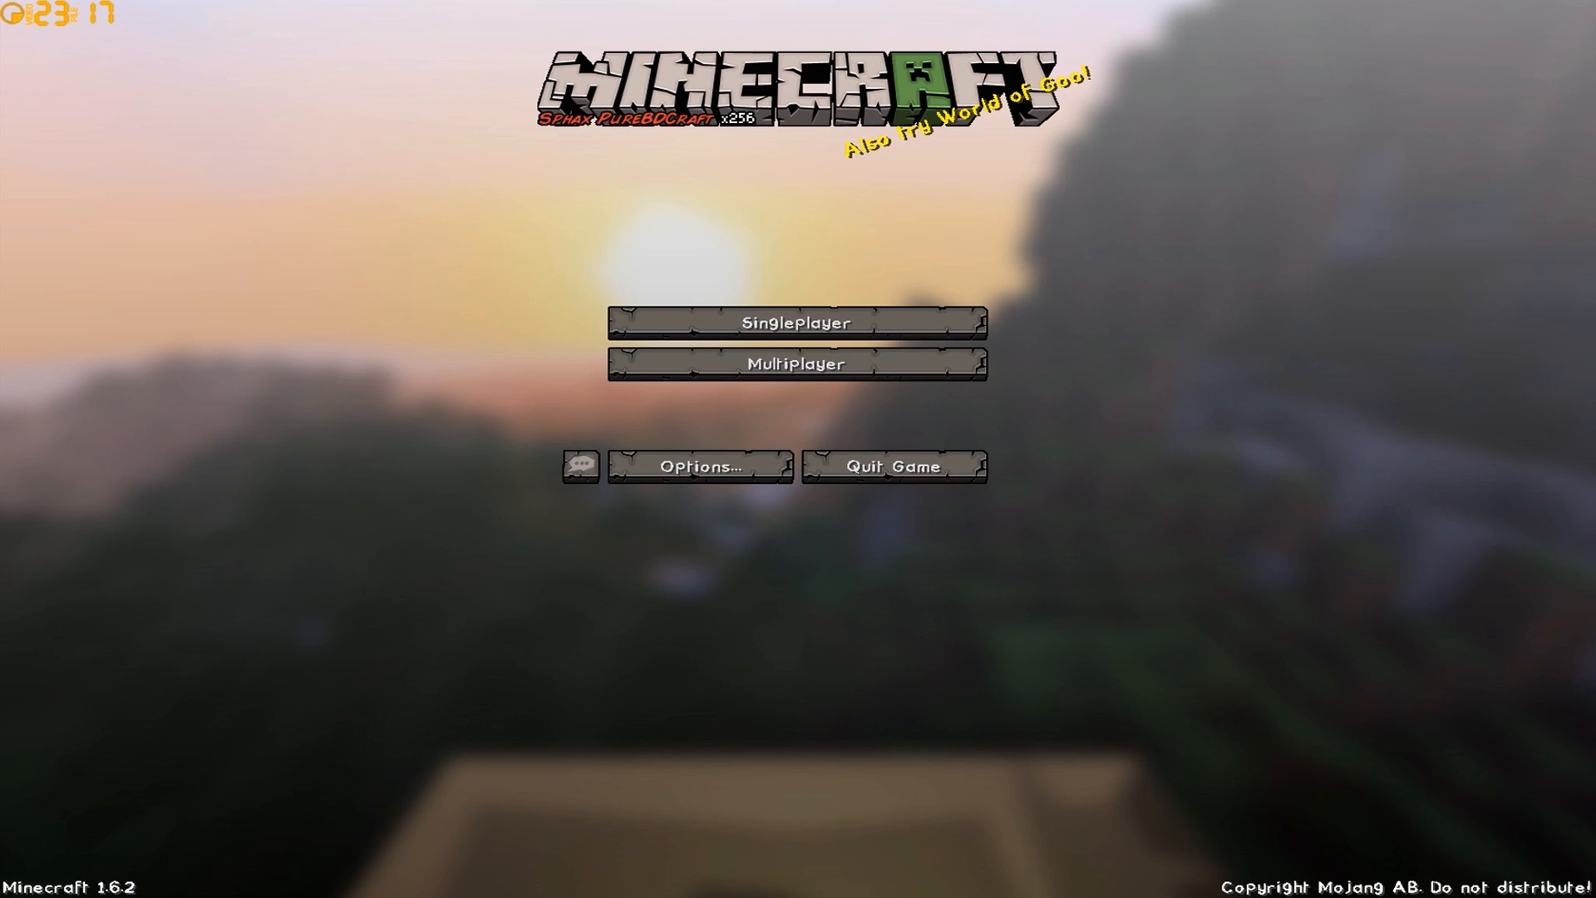
click(796, 322)
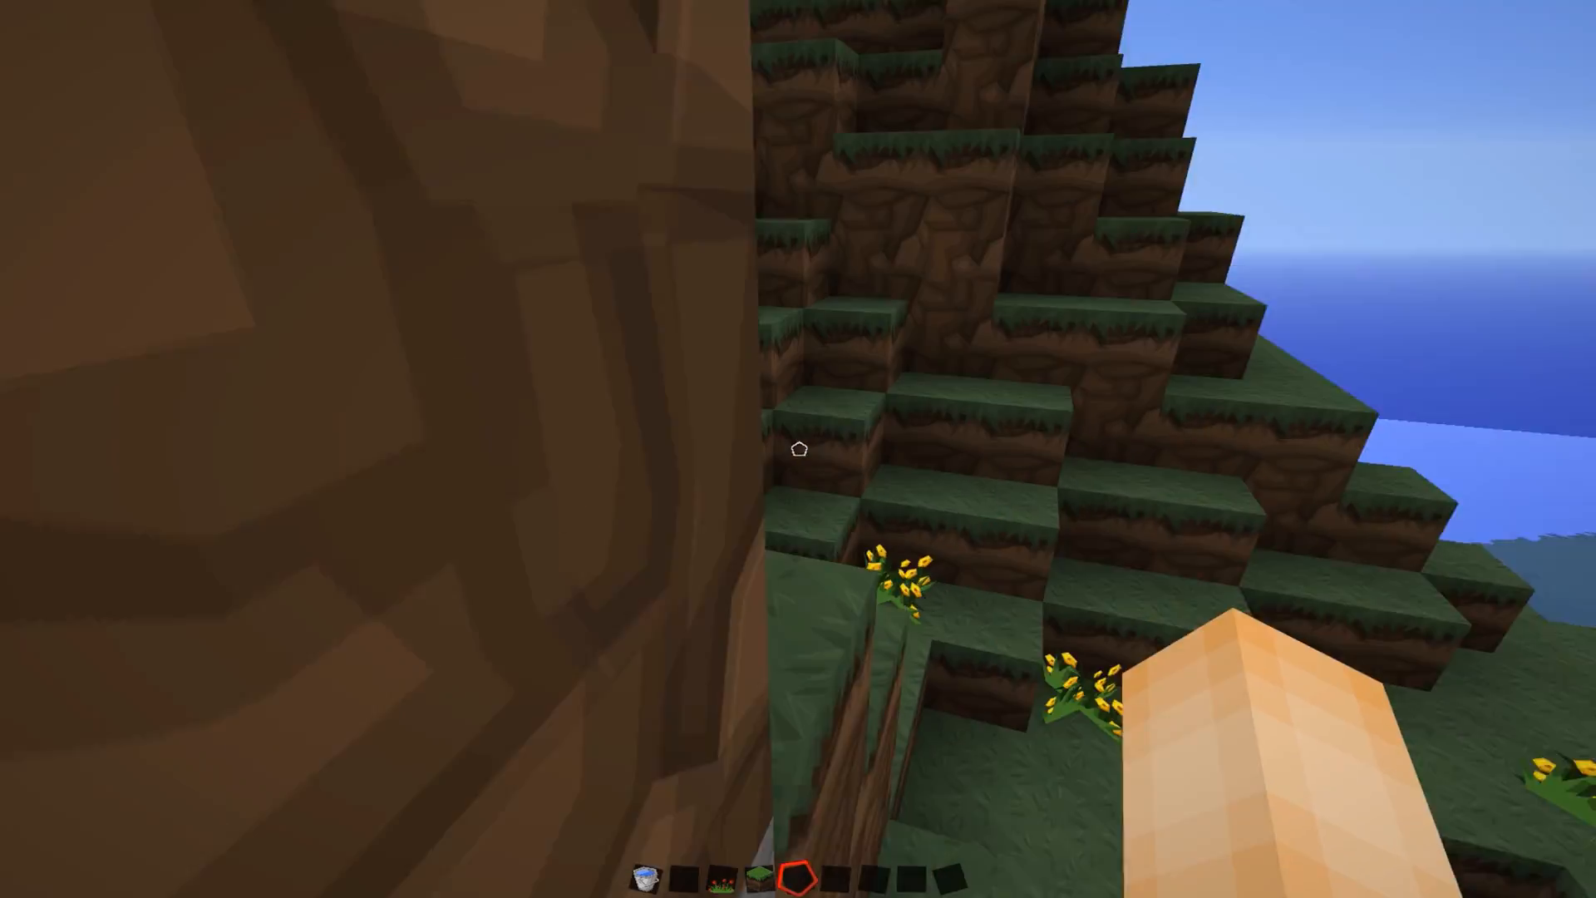
mouse_move(799, 450)
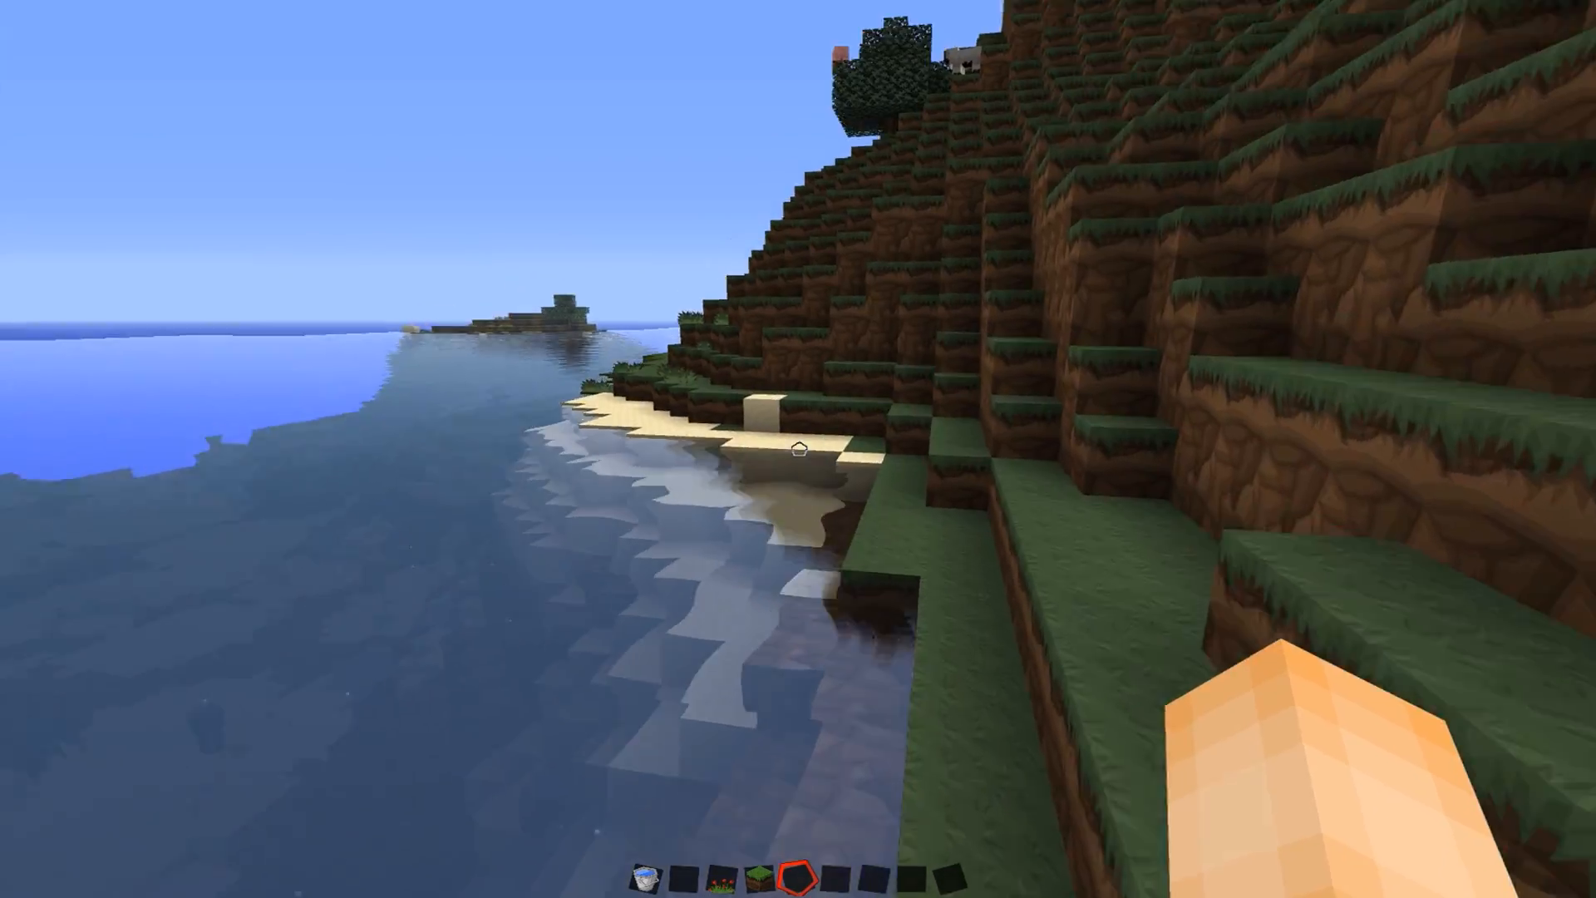
mouse_move(798, 449)
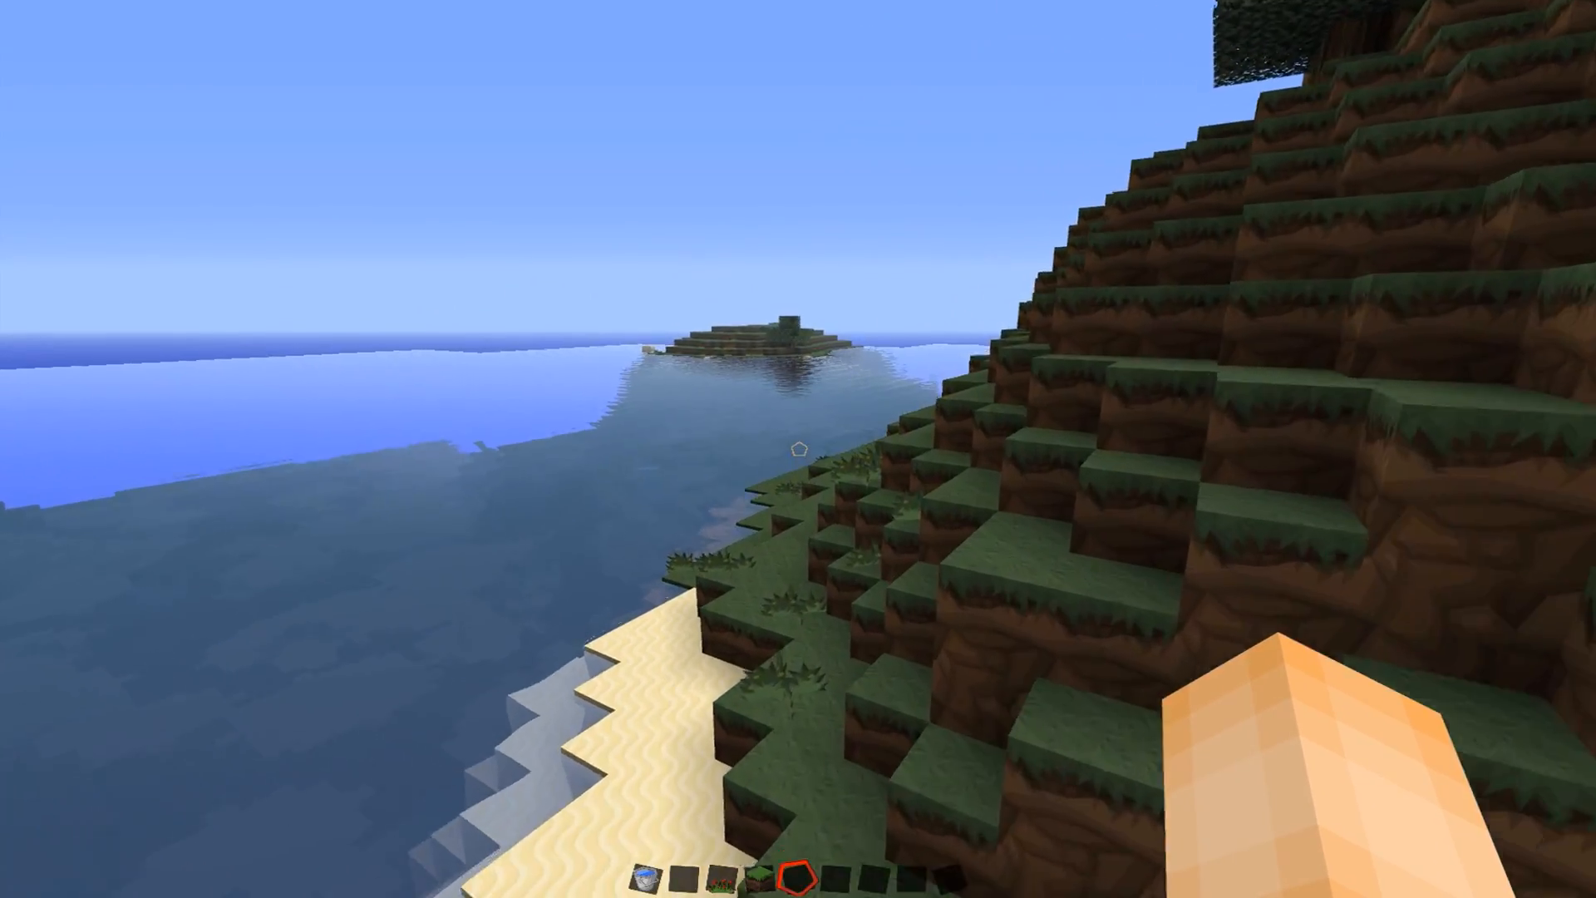